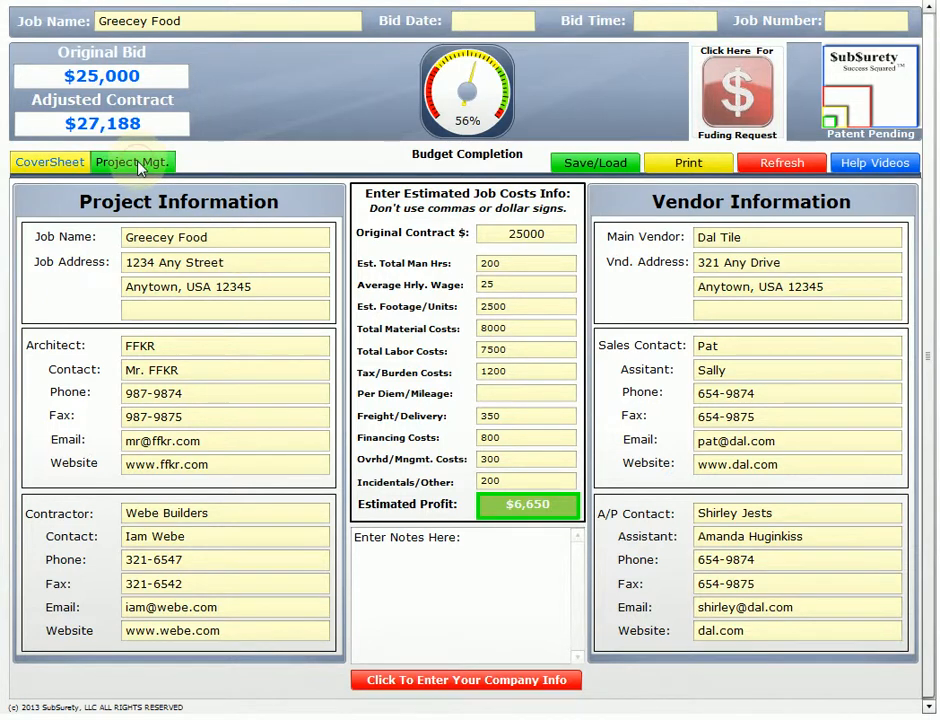
- Show the Greecey Food job's contact details, slop-sink change order and notes
left_click(132, 162)
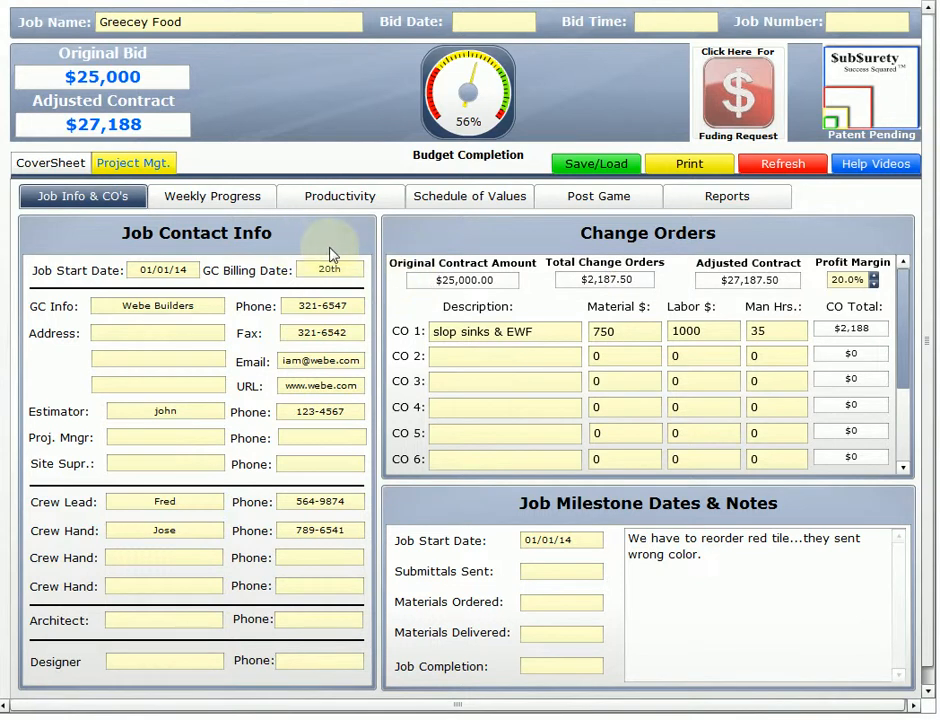
mouse_move(396, 290)
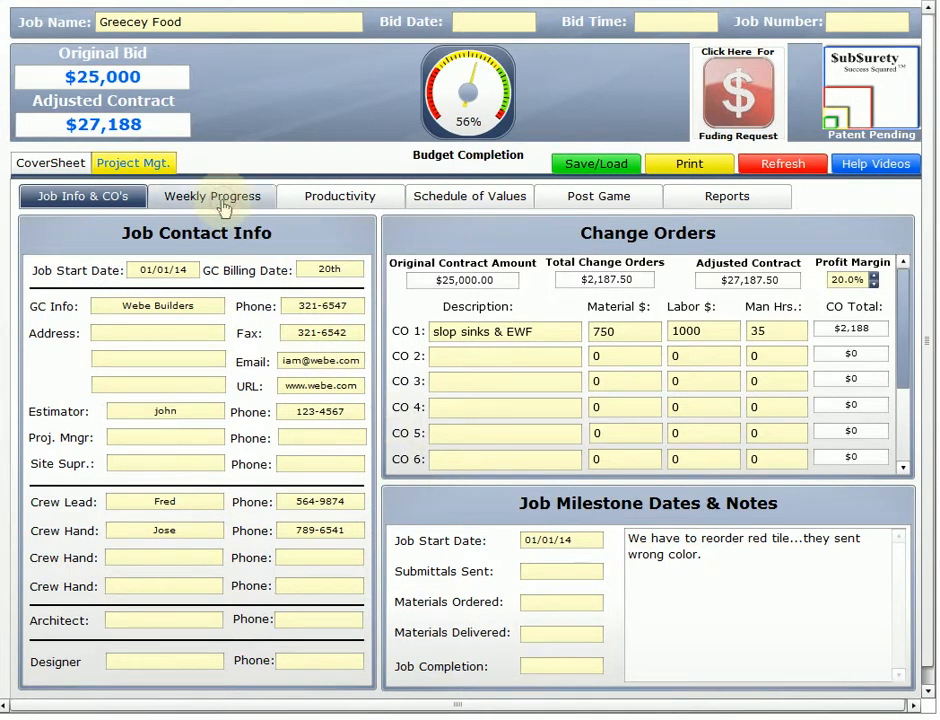
- Review week 1 progress and the productivity board, then land on the Schedule of Values
left_click(212, 196)
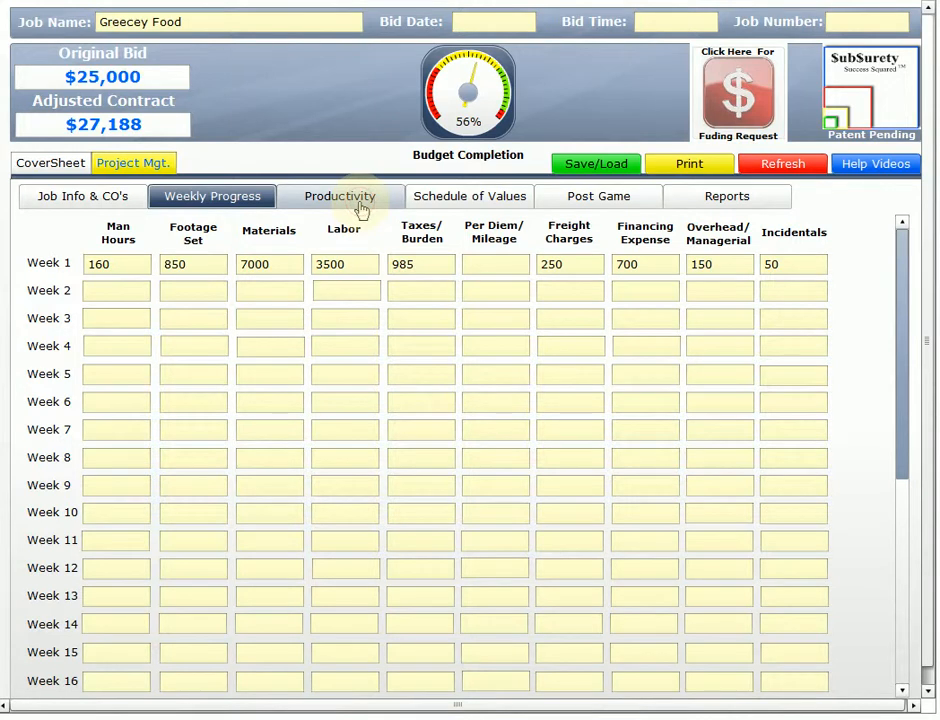
left_click(340, 196)
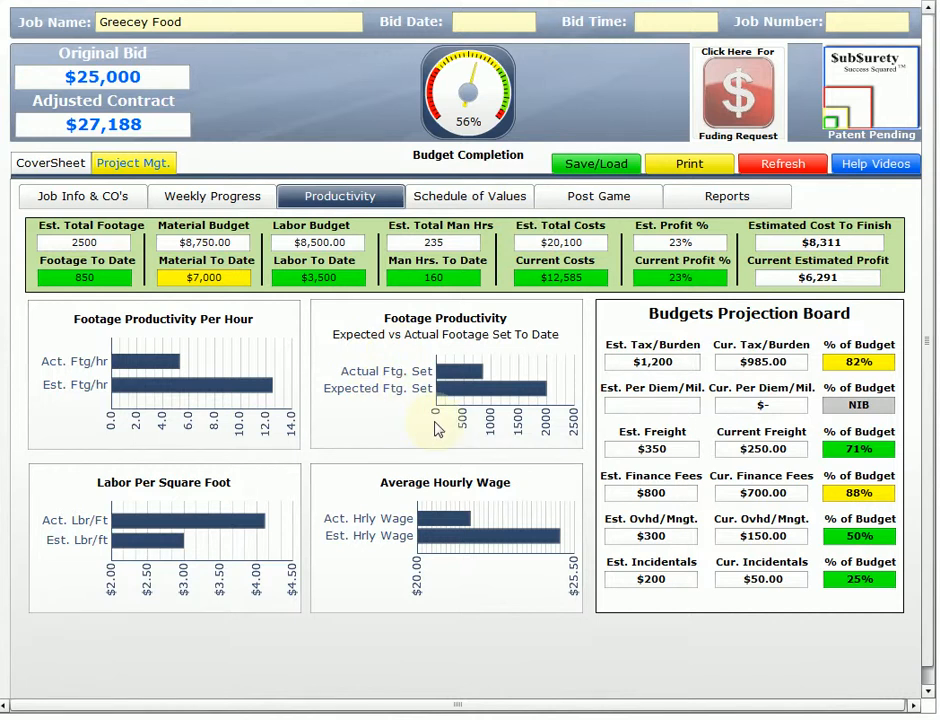
mouse_move(400, 430)
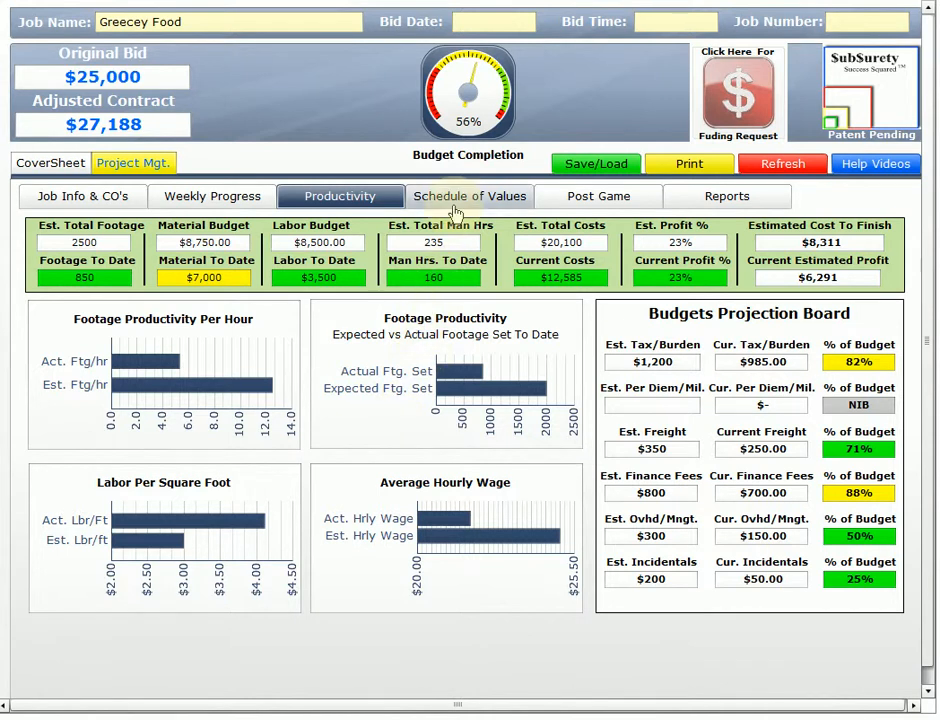
left_click(468, 196)
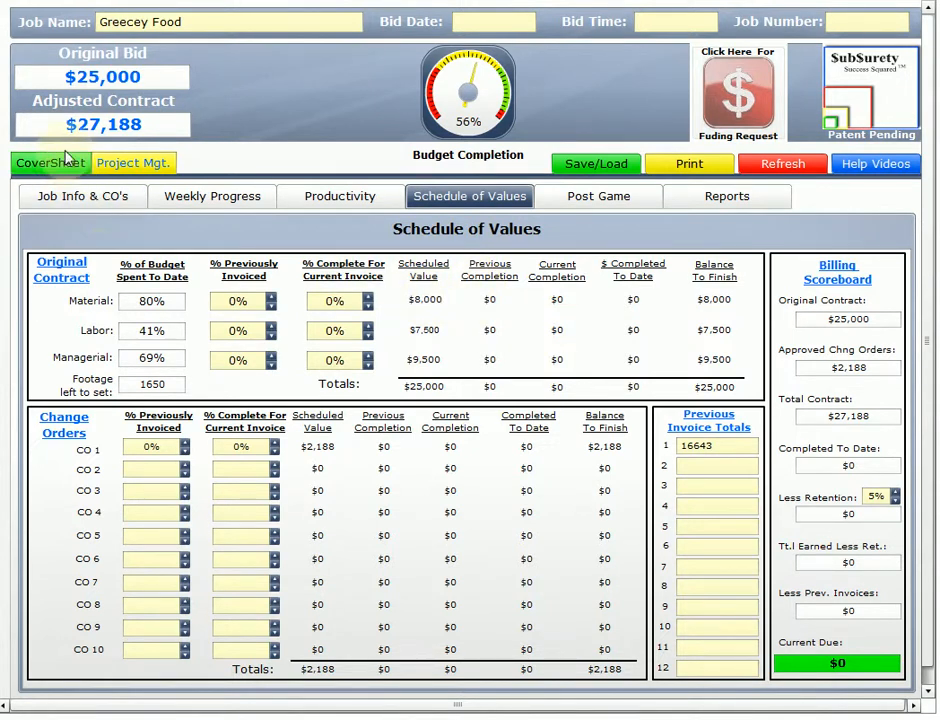
left_click(50, 164)
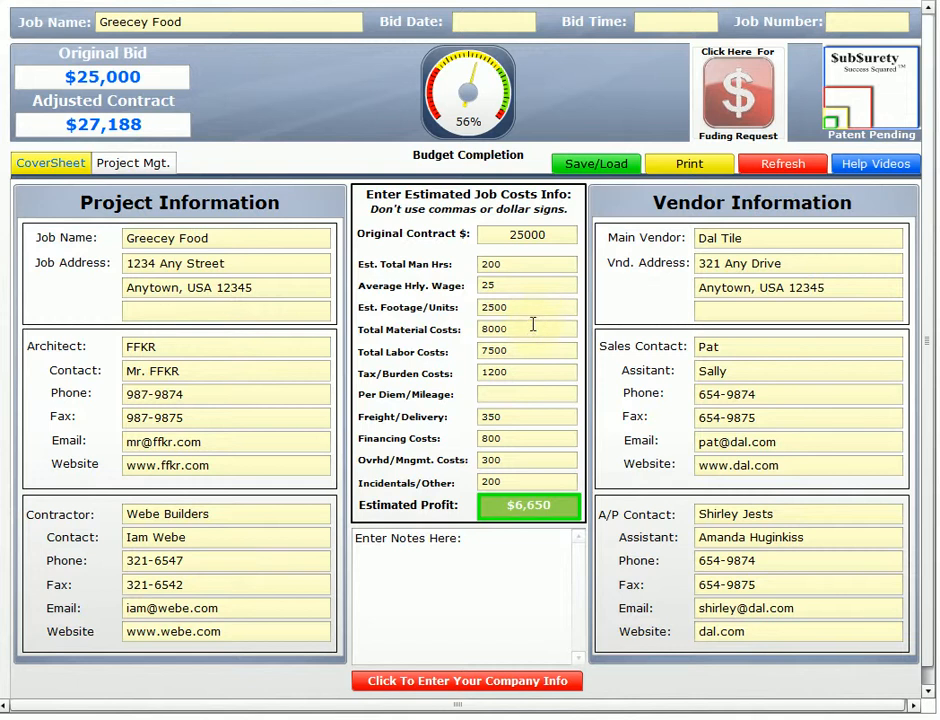
mouse_move(532, 344)
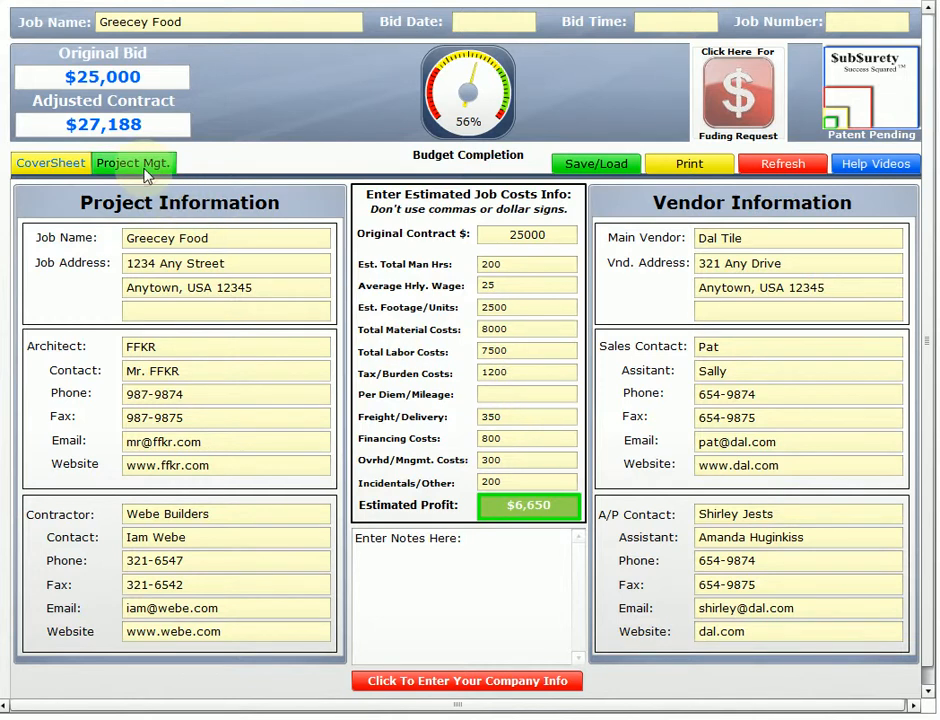
left_click(132, 164)
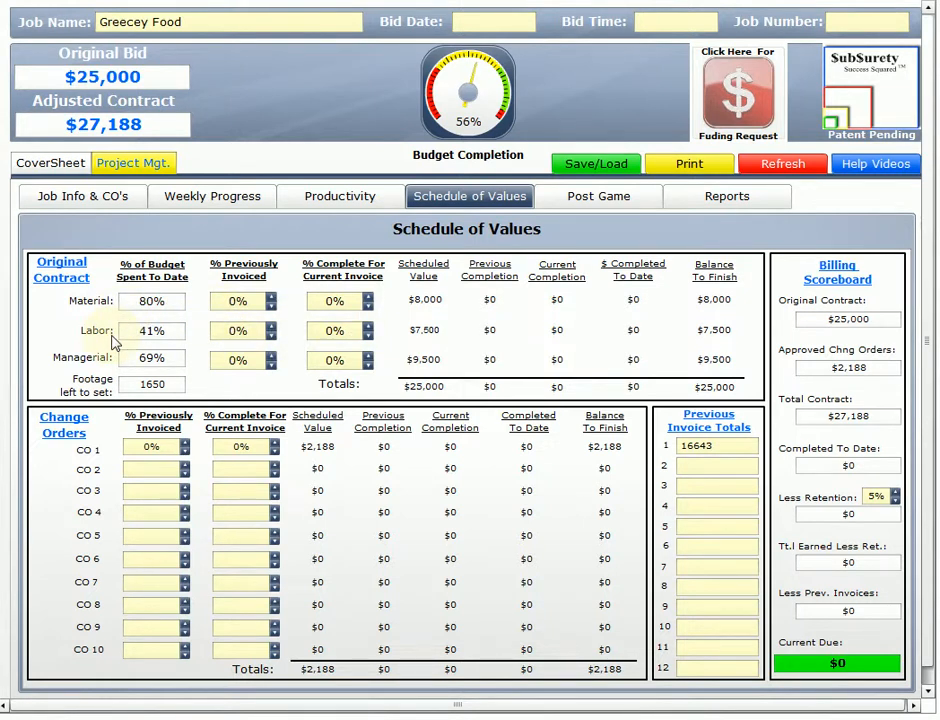
mouse_move(116, 370)
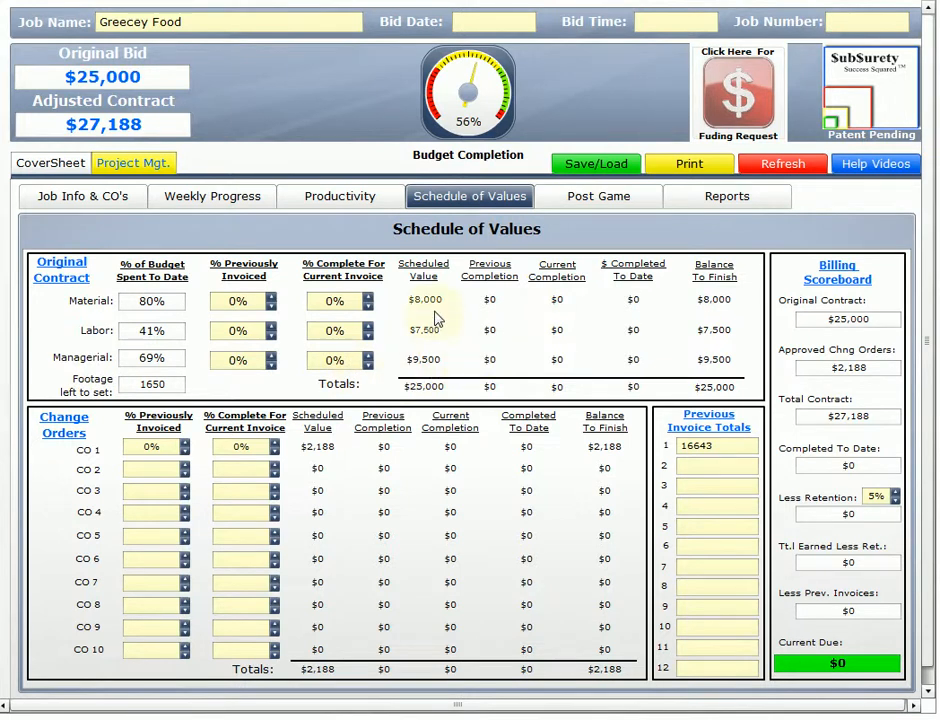
mouse_move(444, 342)
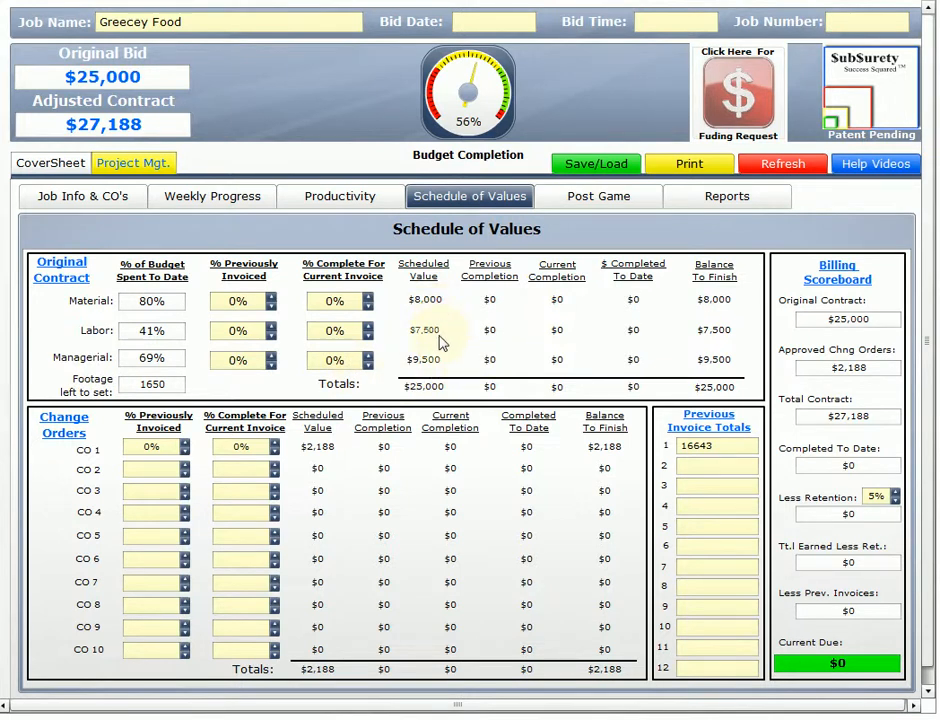
mouse_move(460, 356)
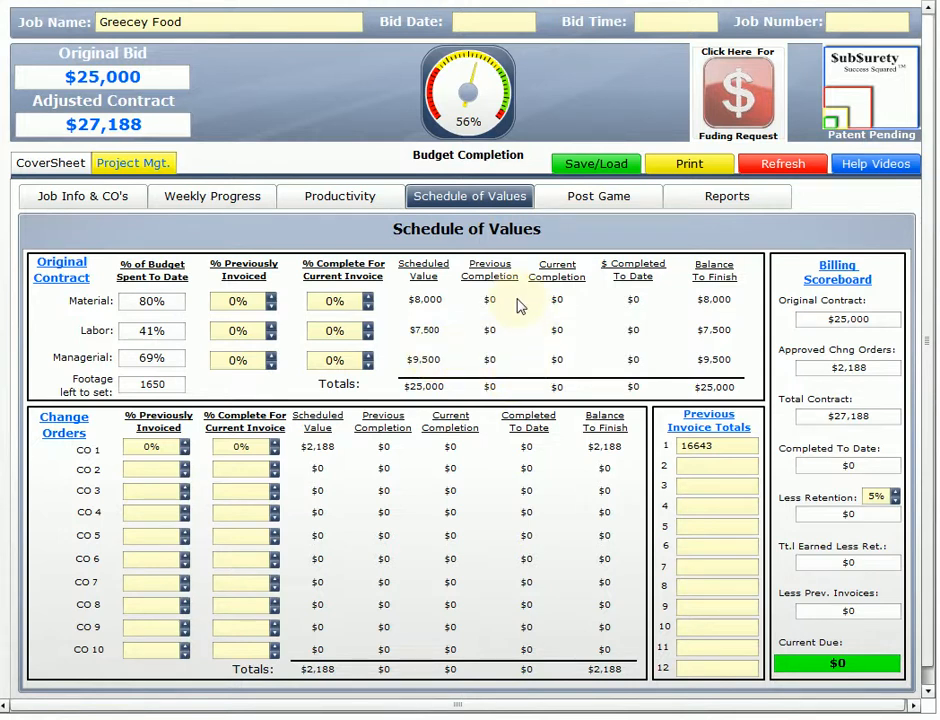
mouse_move(508, 302)
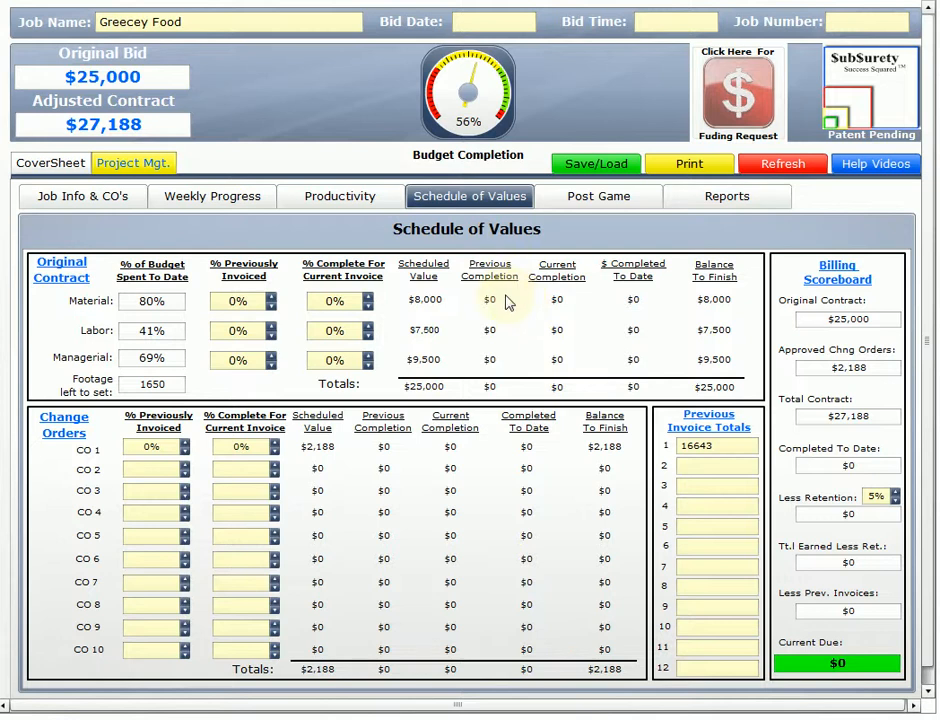
mouse_move(502, 368)
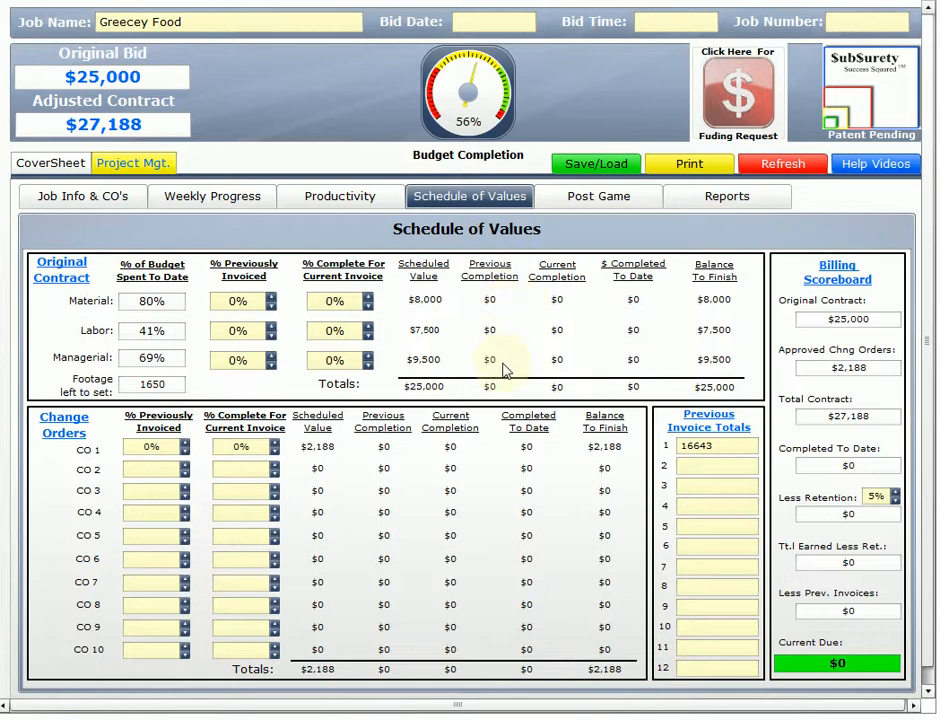
mouse_move(578, 350)
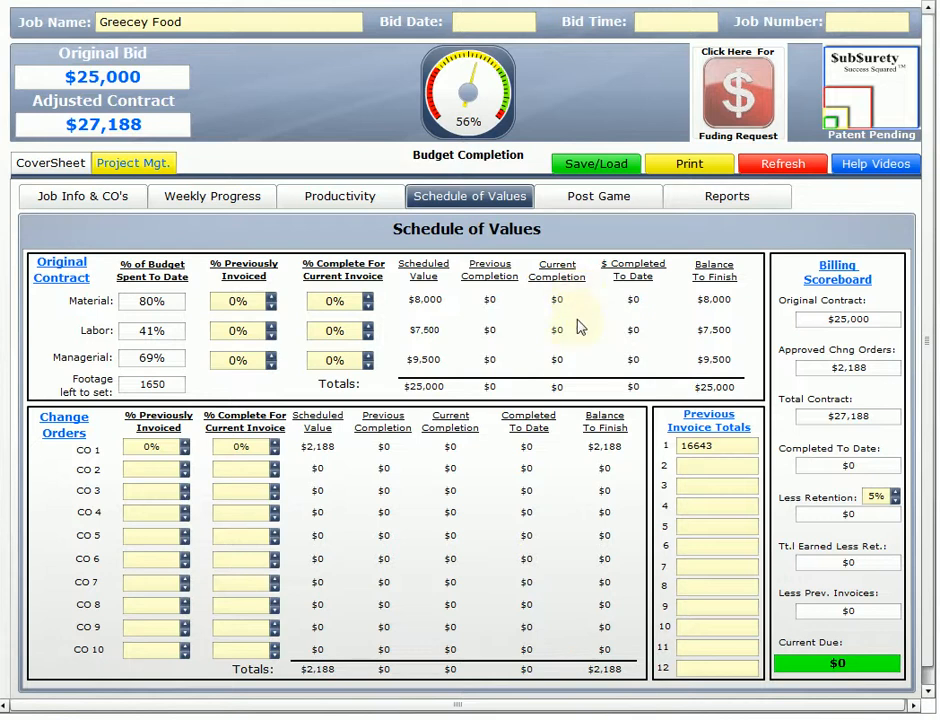
mouse_move(576, 364)
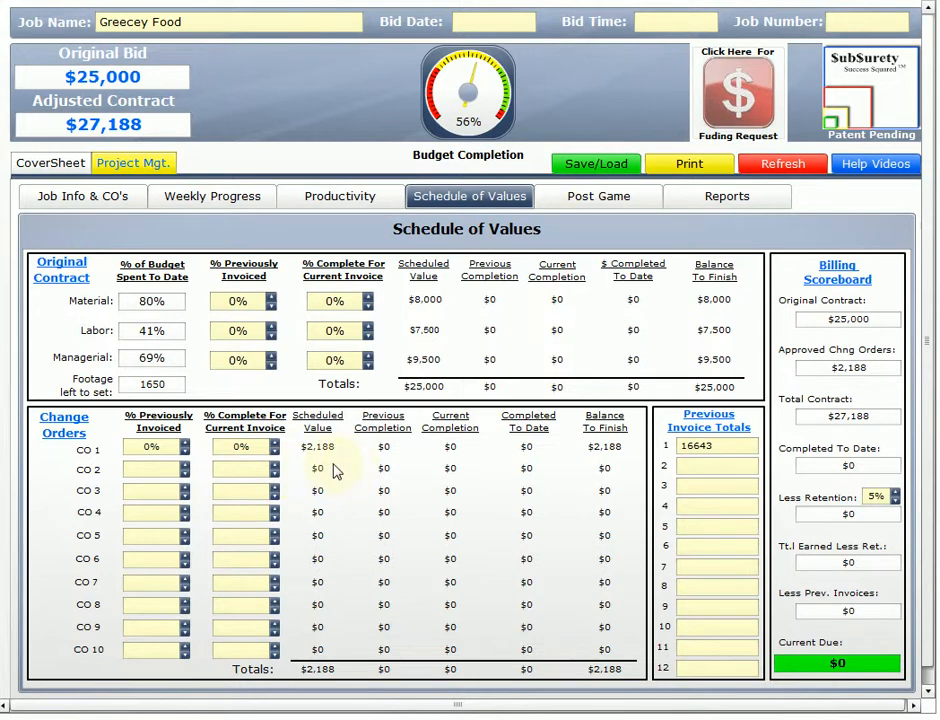
mouse_move(360, 472)
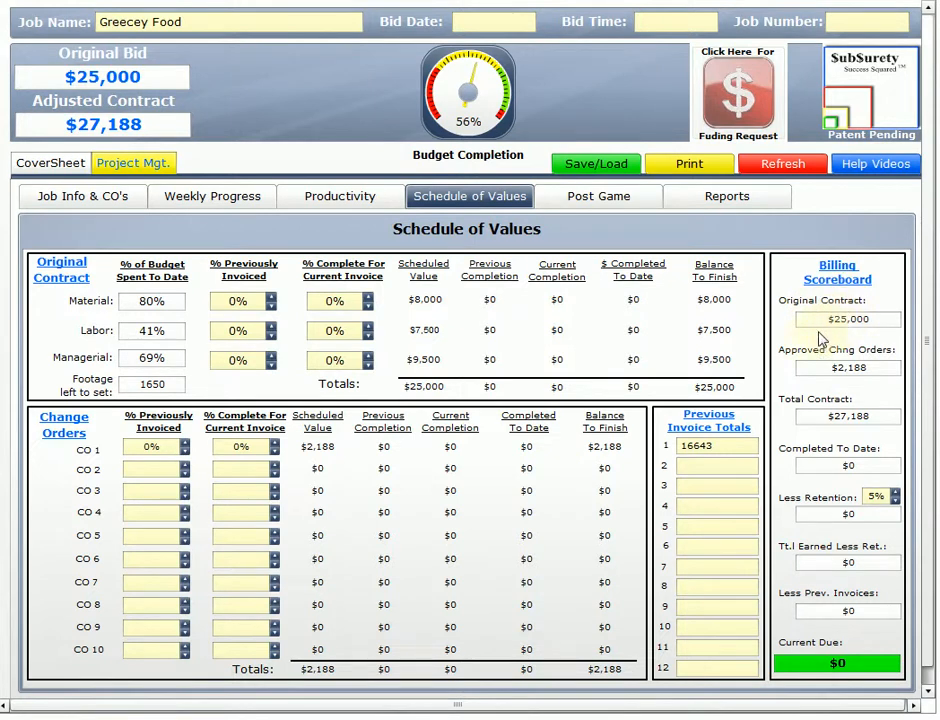
mouse_move(812, 364)
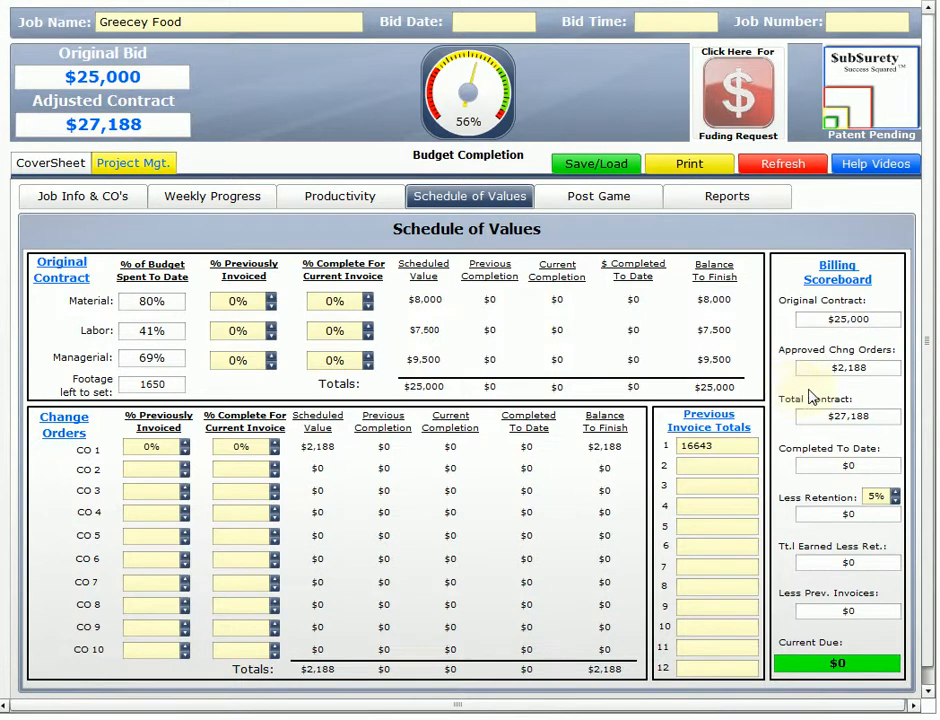
mouse_move(858, 390)
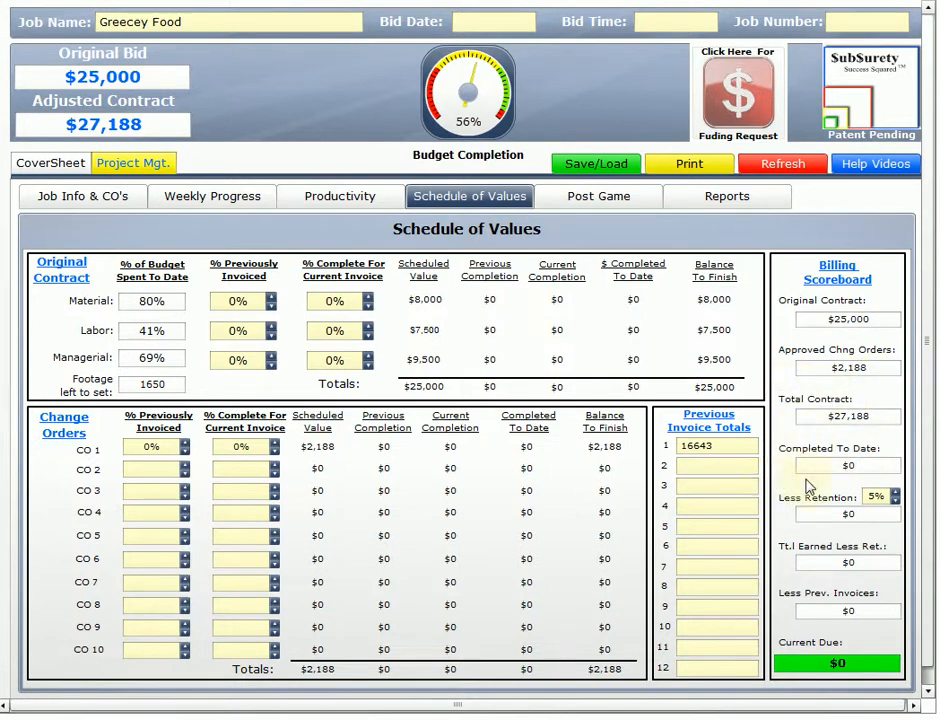
mouse_move(844, 540)
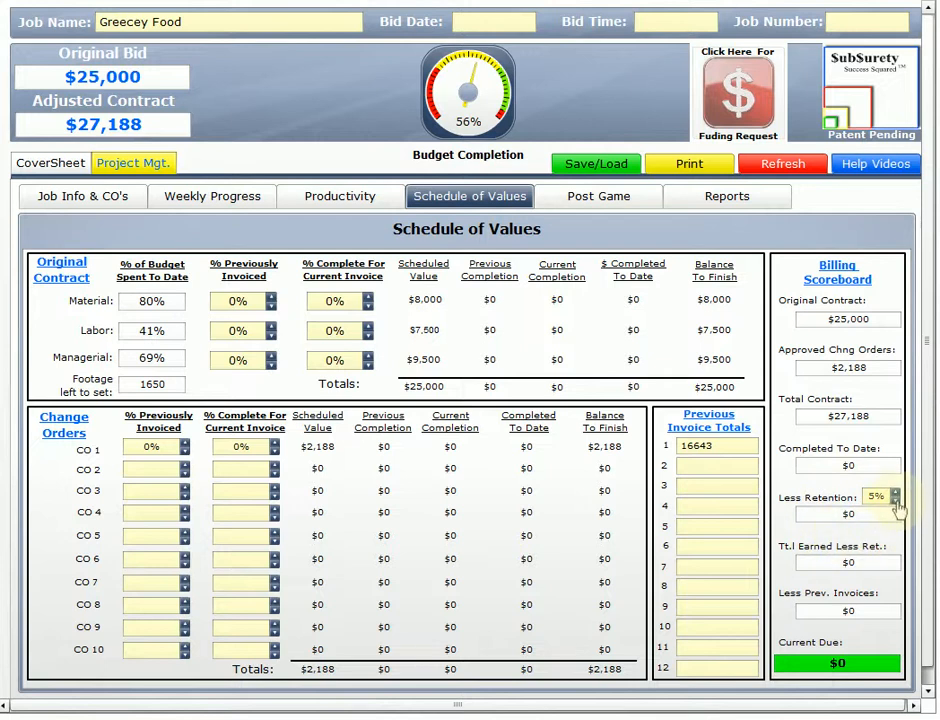
- Try several retention rates on the Billing Scoreboard spinner, ending back at 5%
left_click(892, 500)
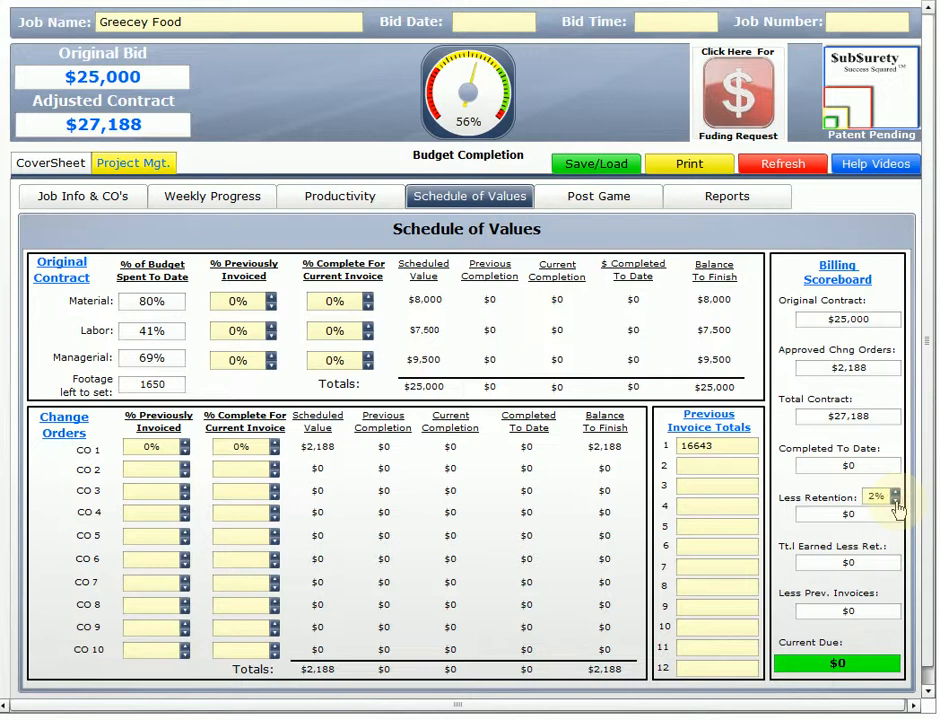
left_click(896, 494)
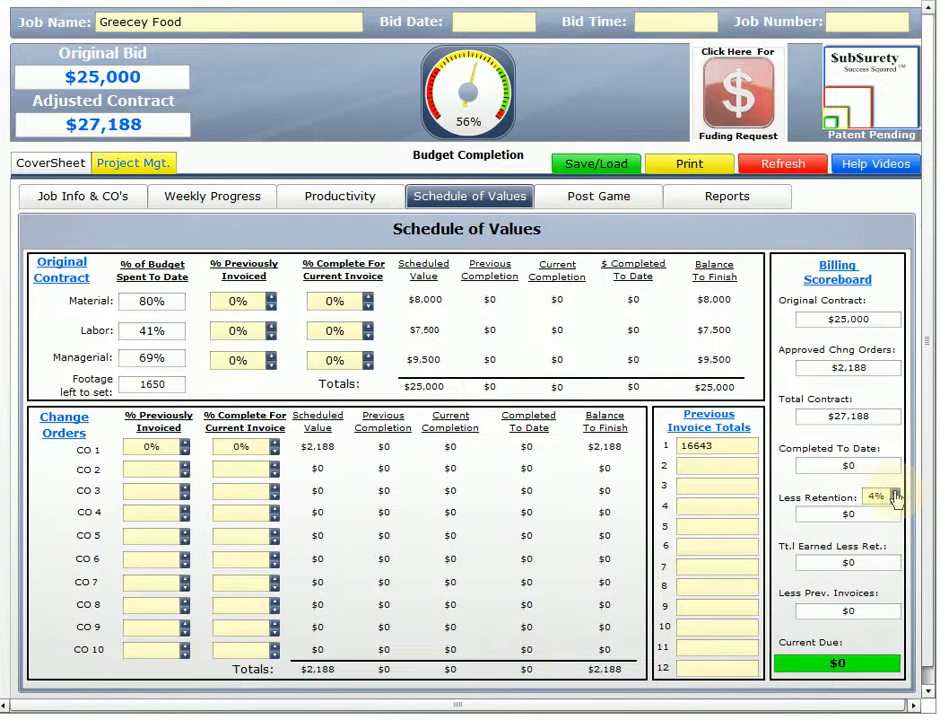
left_click(894, 492)
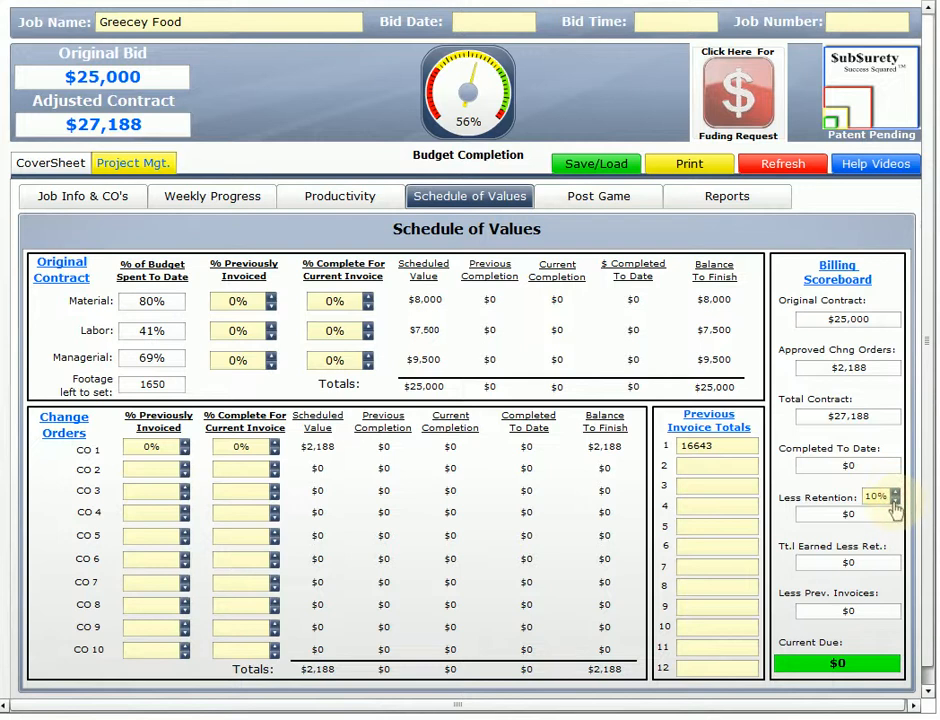
left_click(892, 500)
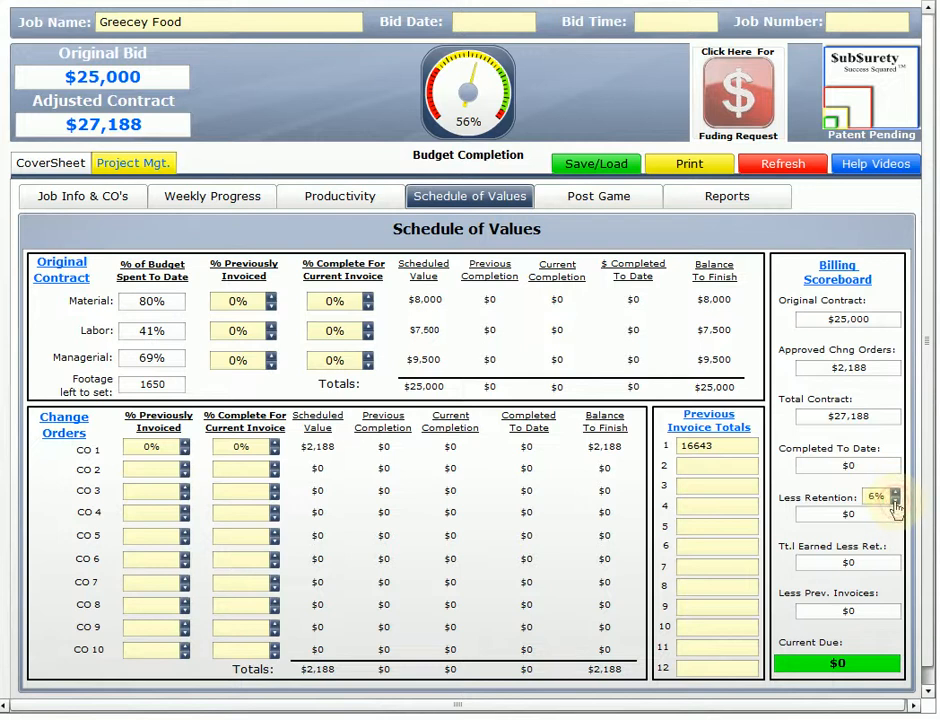
left_click(894, 500)
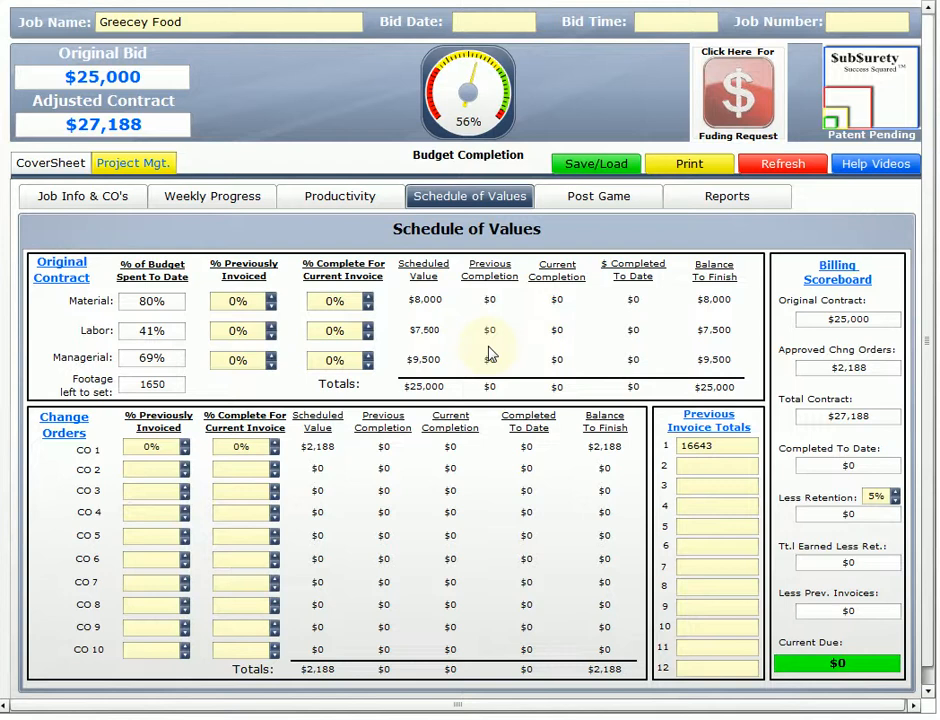
mouse_move(484, 320)
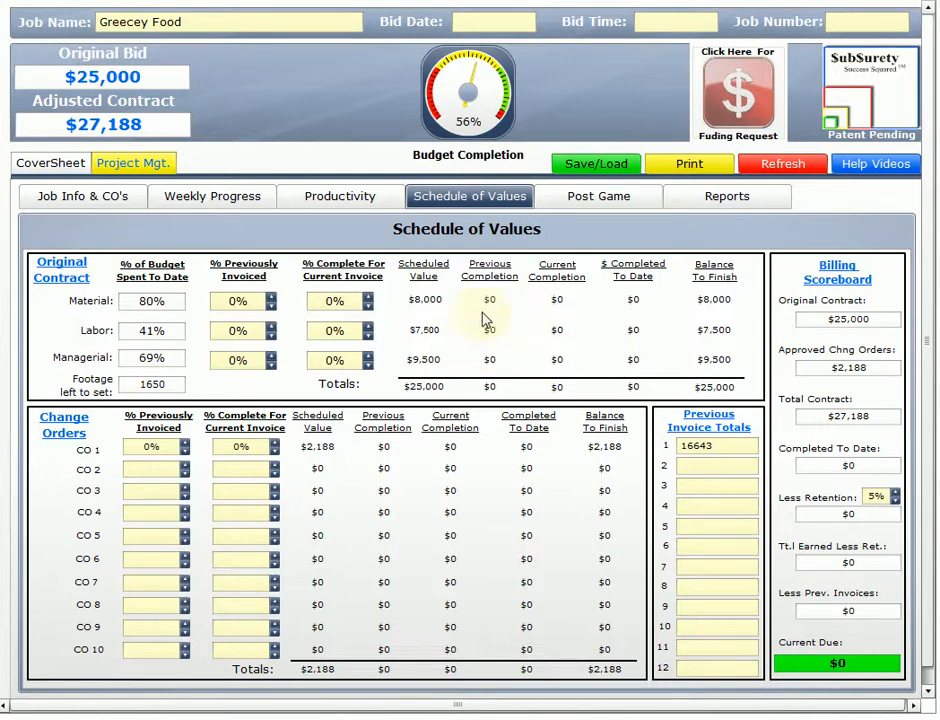
mouse_move(444, 324)
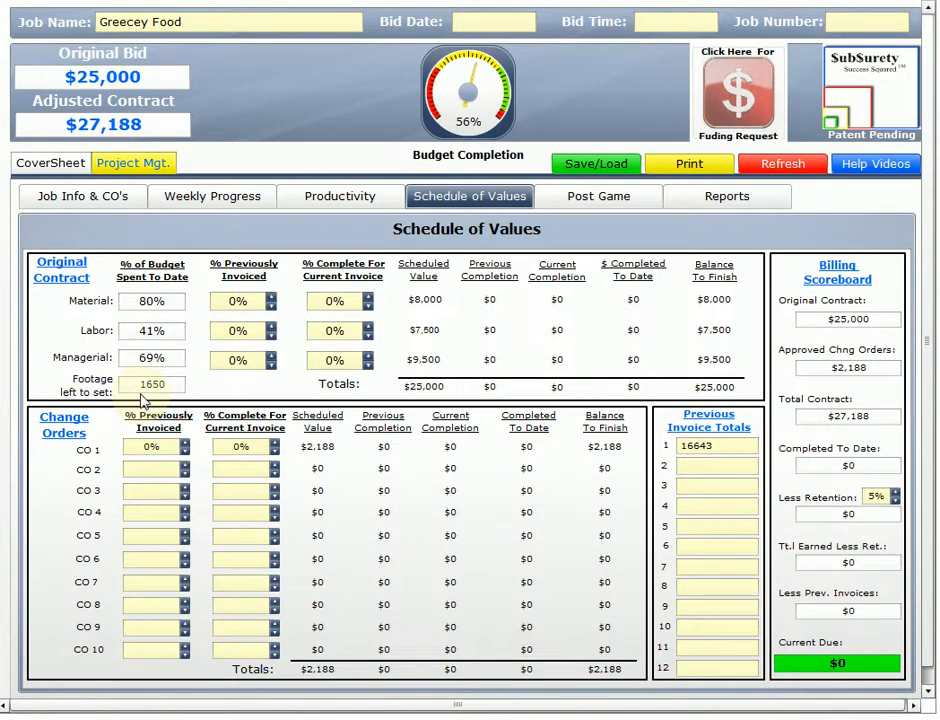
mouse_move(156, 398)
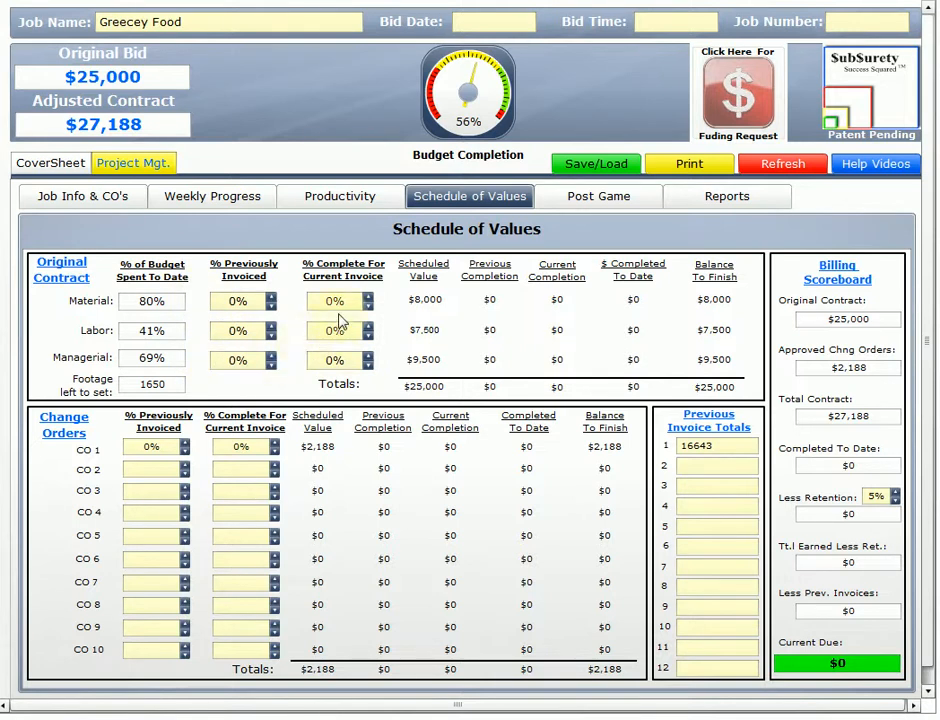
- Bill material 80%, labor 45%, managerial 70% on the current invoice ($15,604 due)
left_click(336, 300)
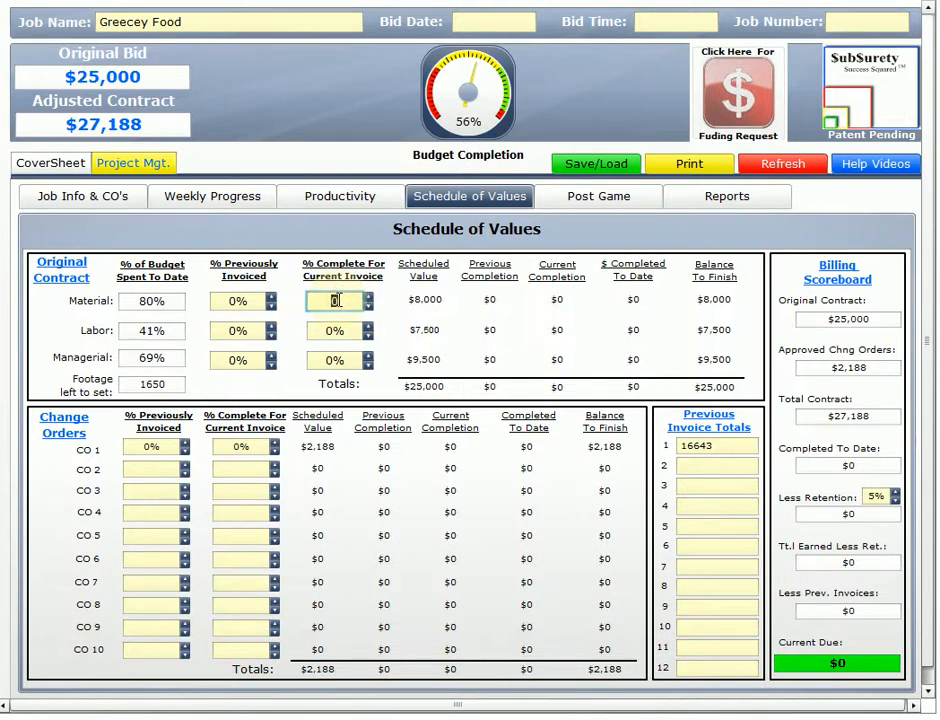
type(".8")
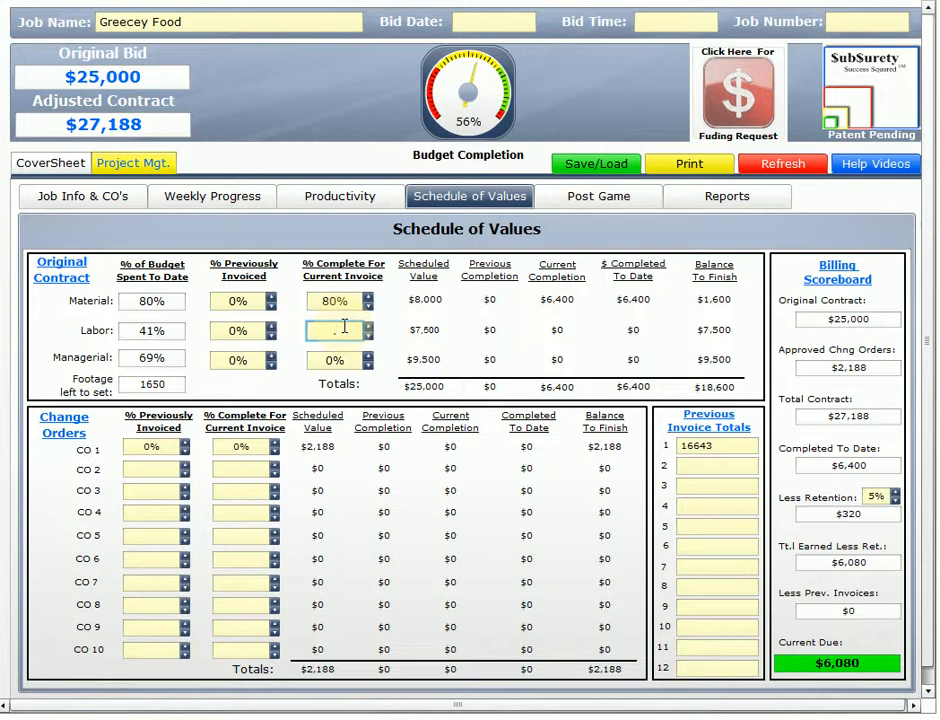
type(".45")
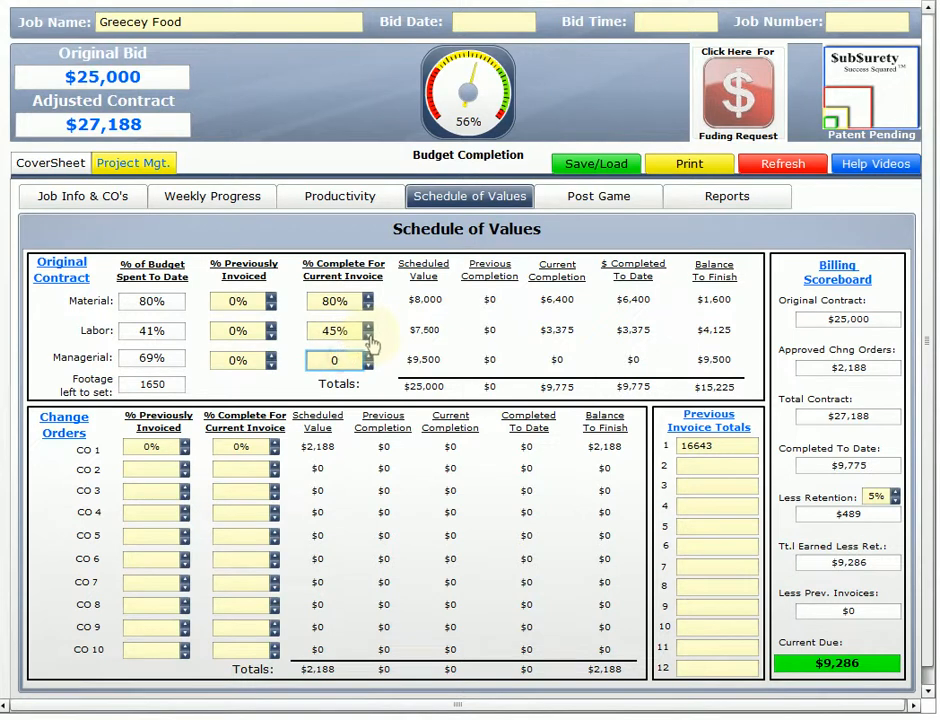
left_click(368, 336)
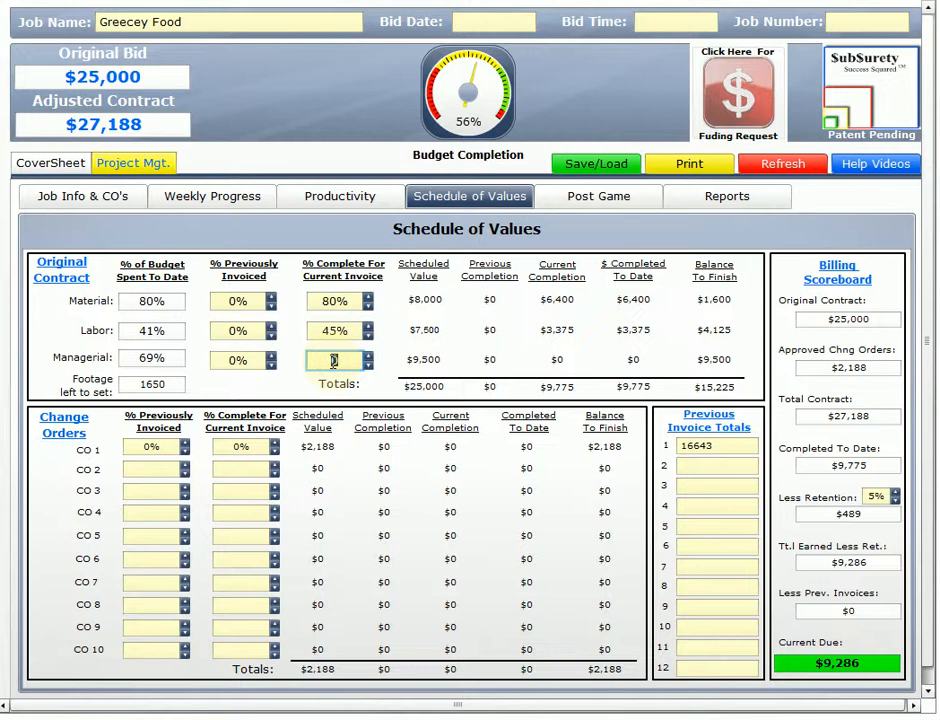
type("70%")
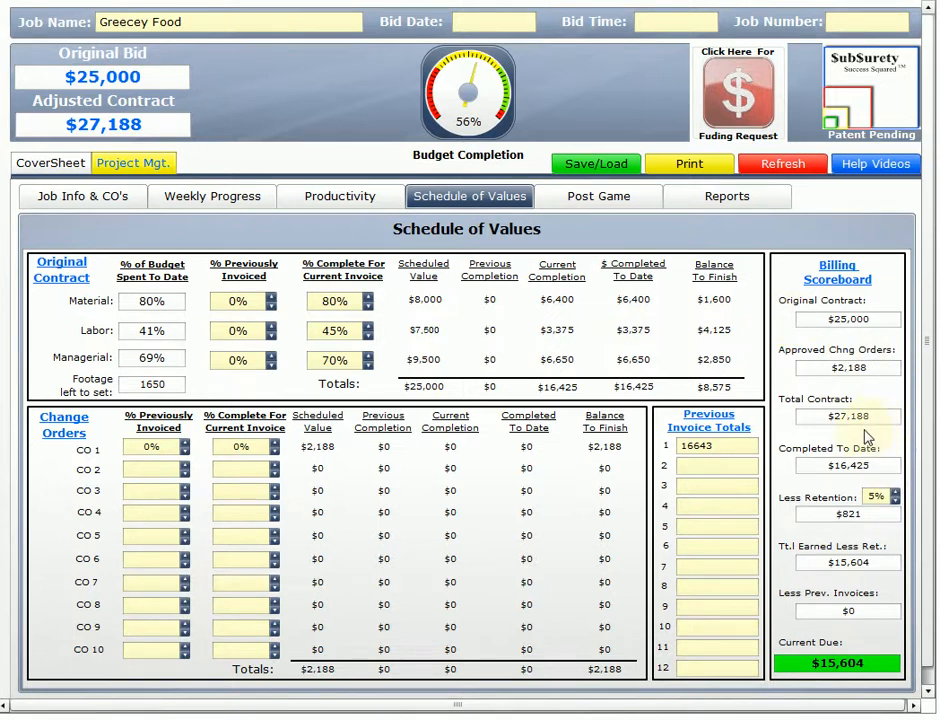
mouse_move(850, 528)
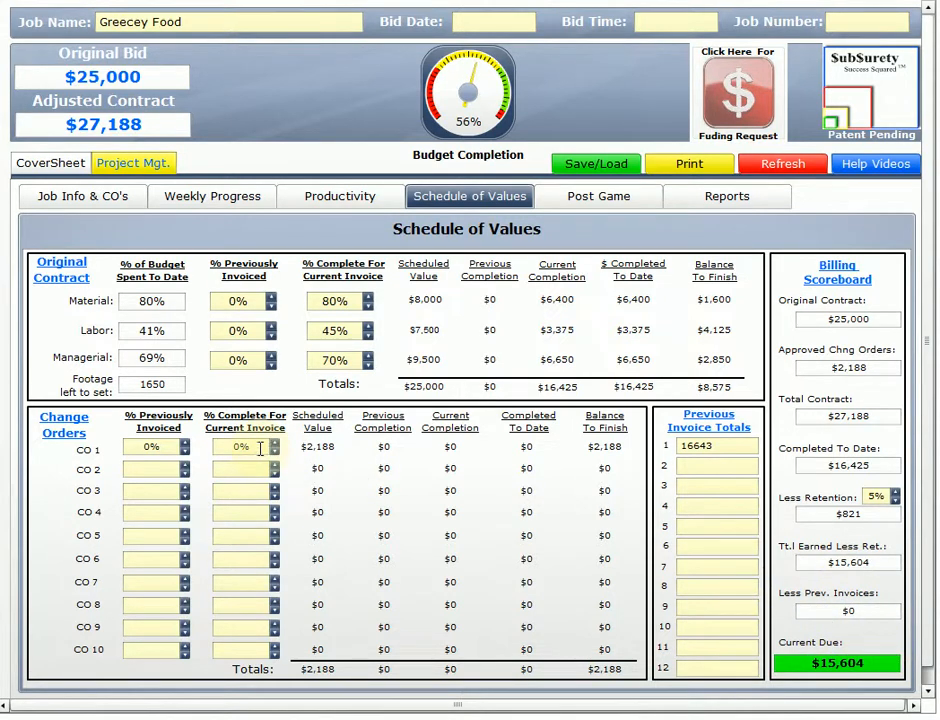
- Bill change order 1 at 50%, raising current due to $16,643
left_click(240, 446)
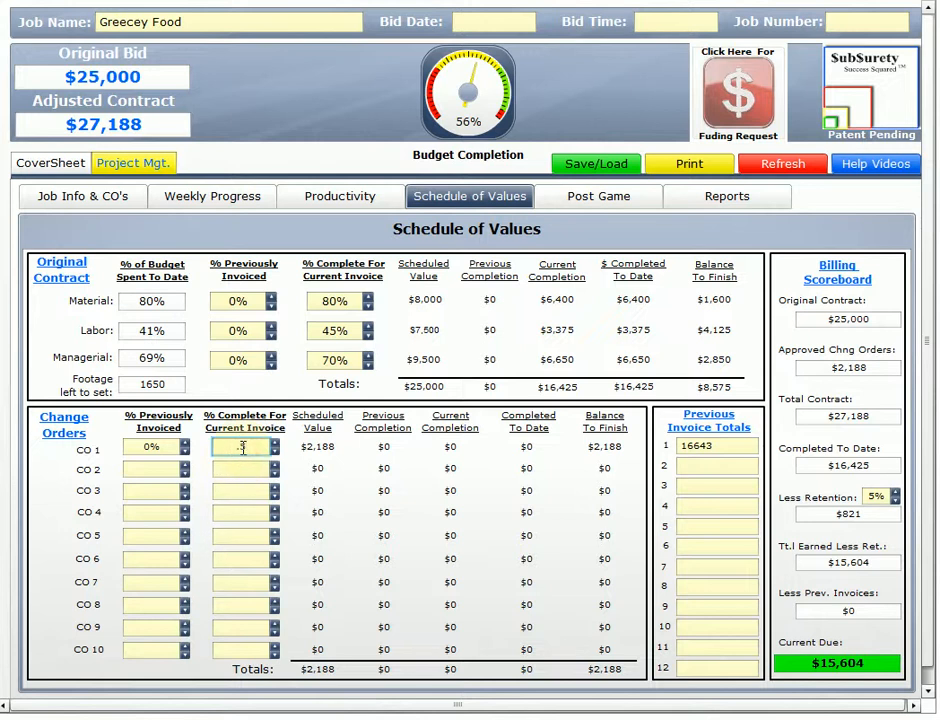
type("50%")
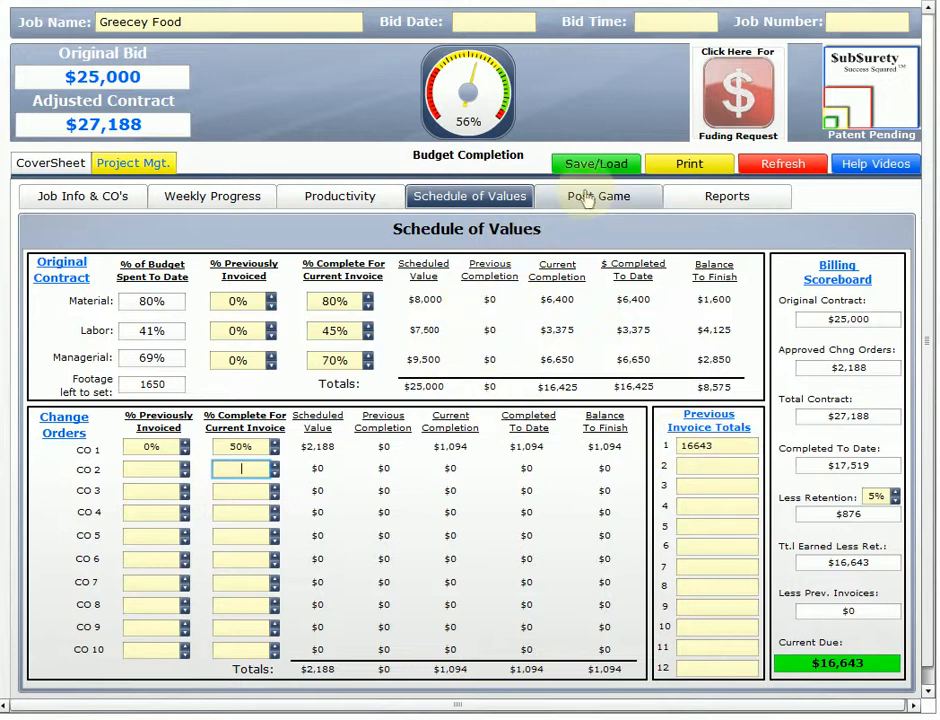
mouse_move(212, 196)
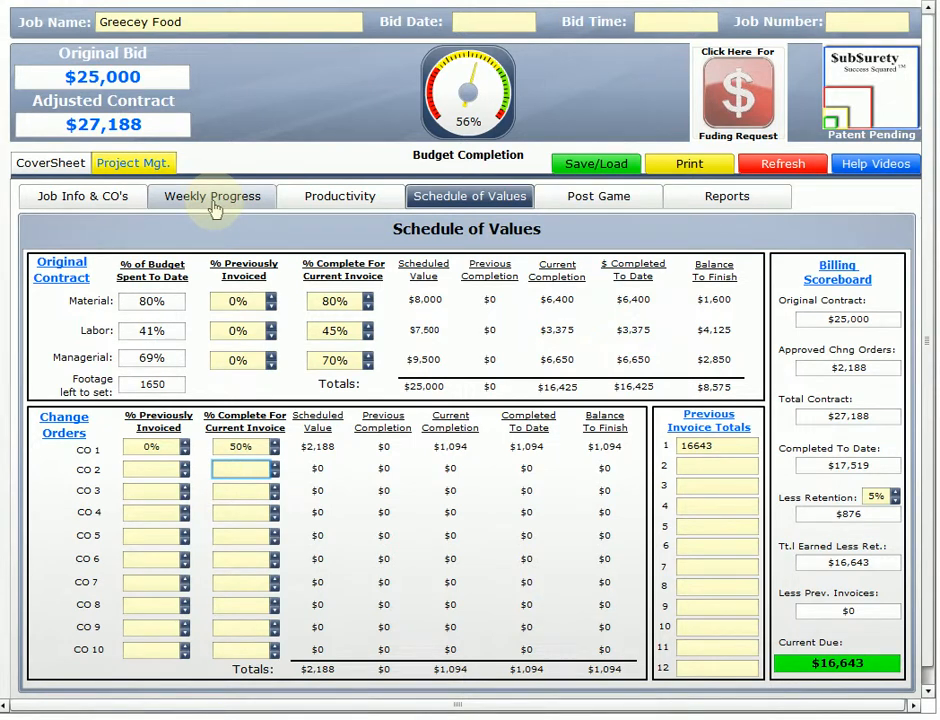
left_click(240, 468)
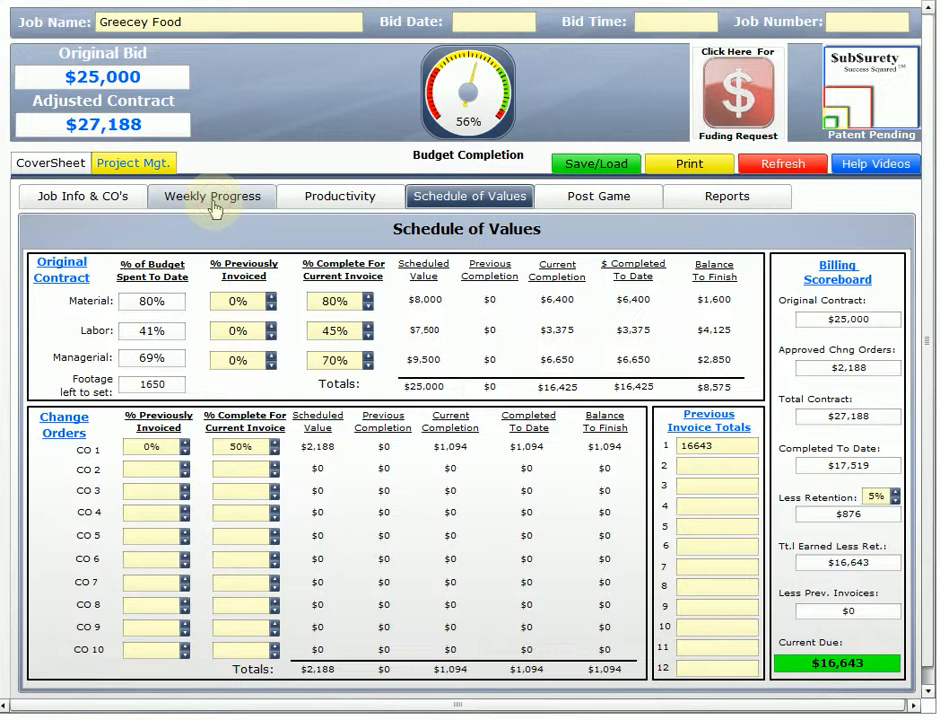
- Log Week 2 man hours and footage figures (120, 1650) in the weekly progress
left_click(212, 196)
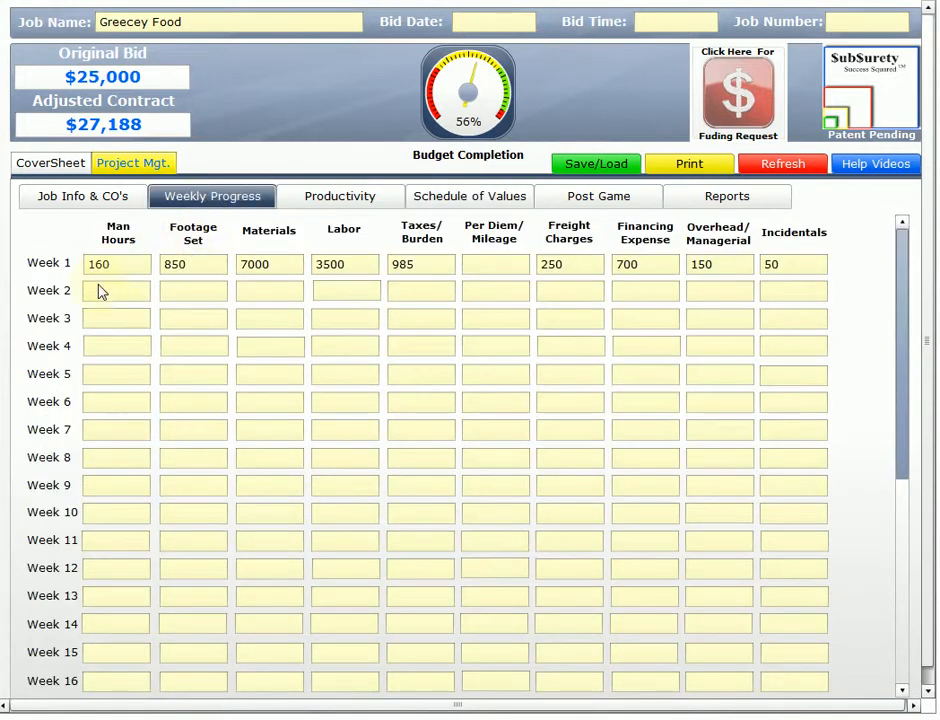
left_click(116, 290)
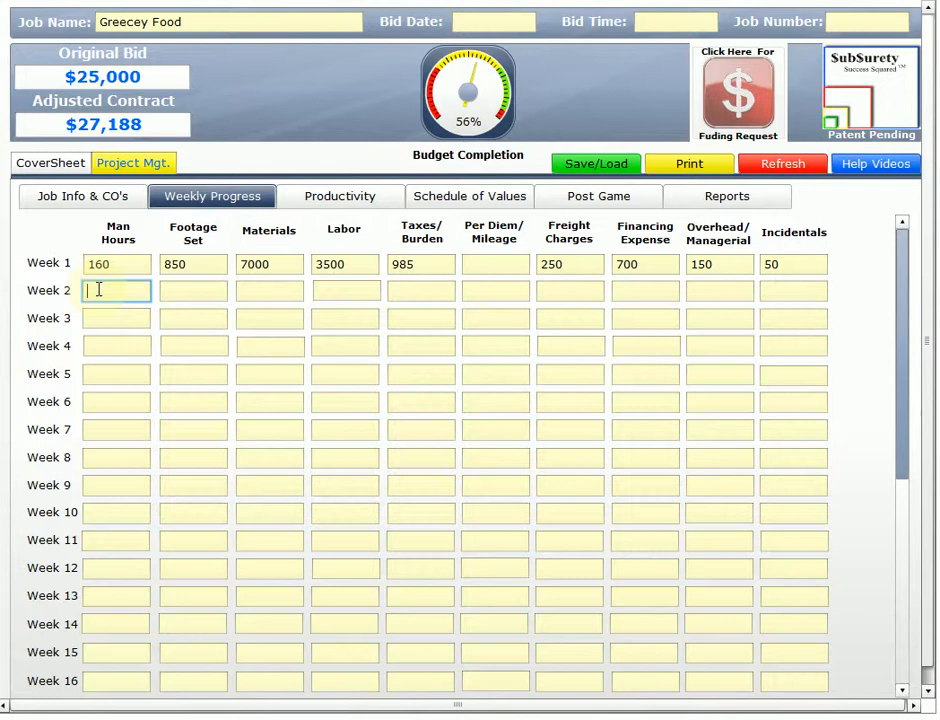
type("1")
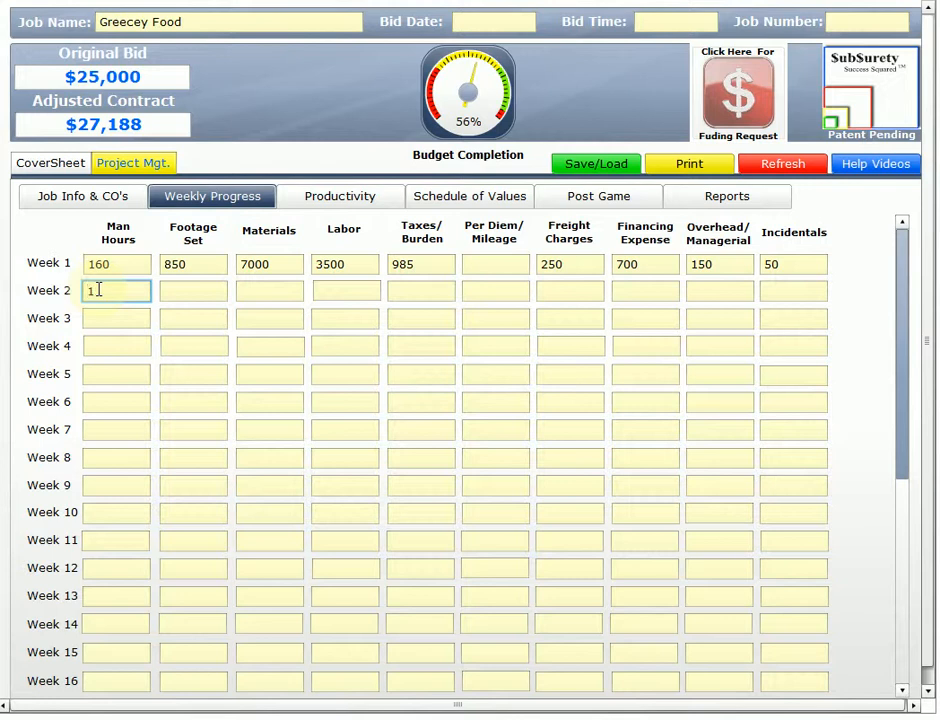
type("20")
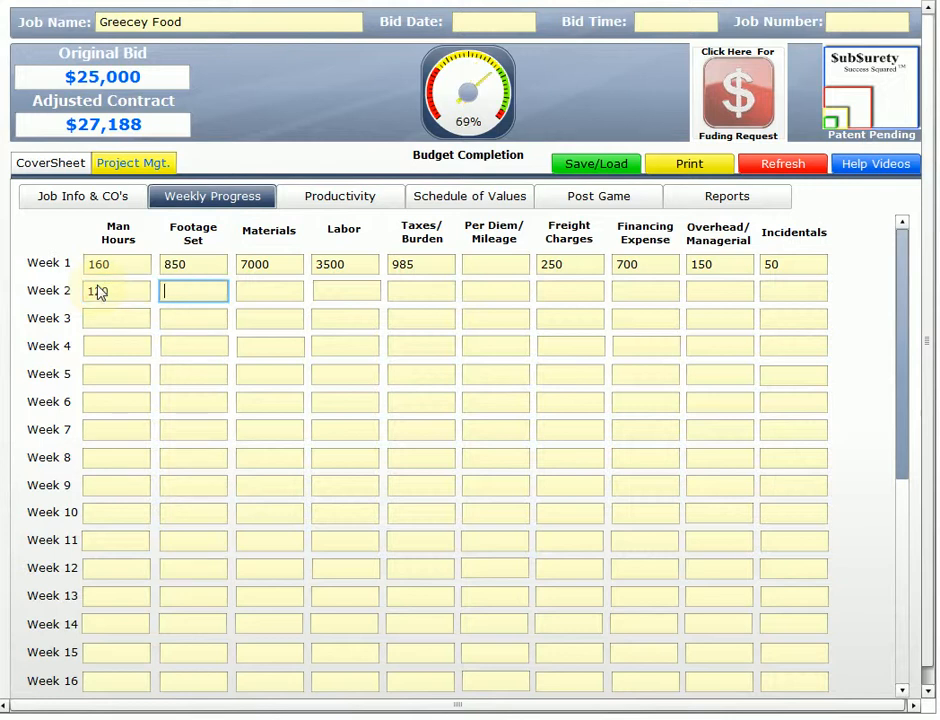
type("120")
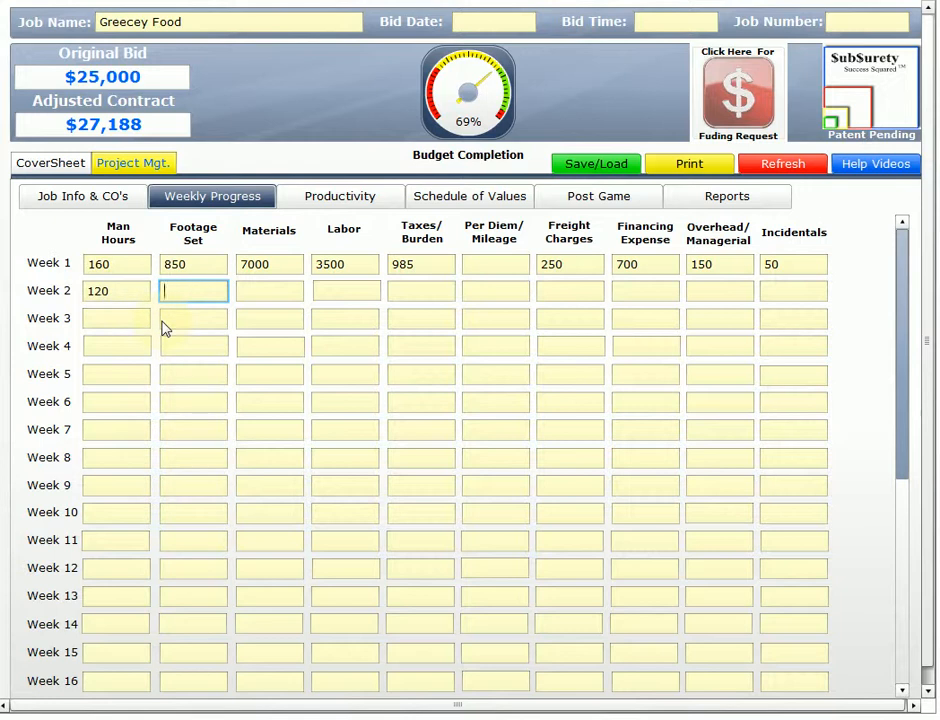
type("1650")
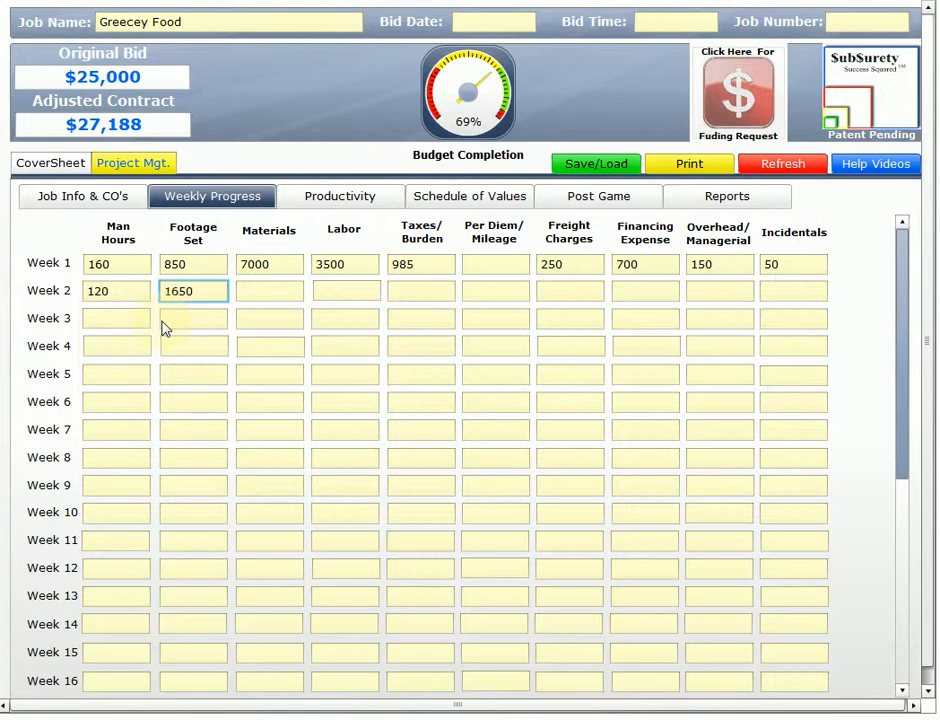
- Log Week 2 materials, labor, taxes, overhead and incidentals (1000, 2800, 50, 50); budget reads 96%
left_click(268, 292)
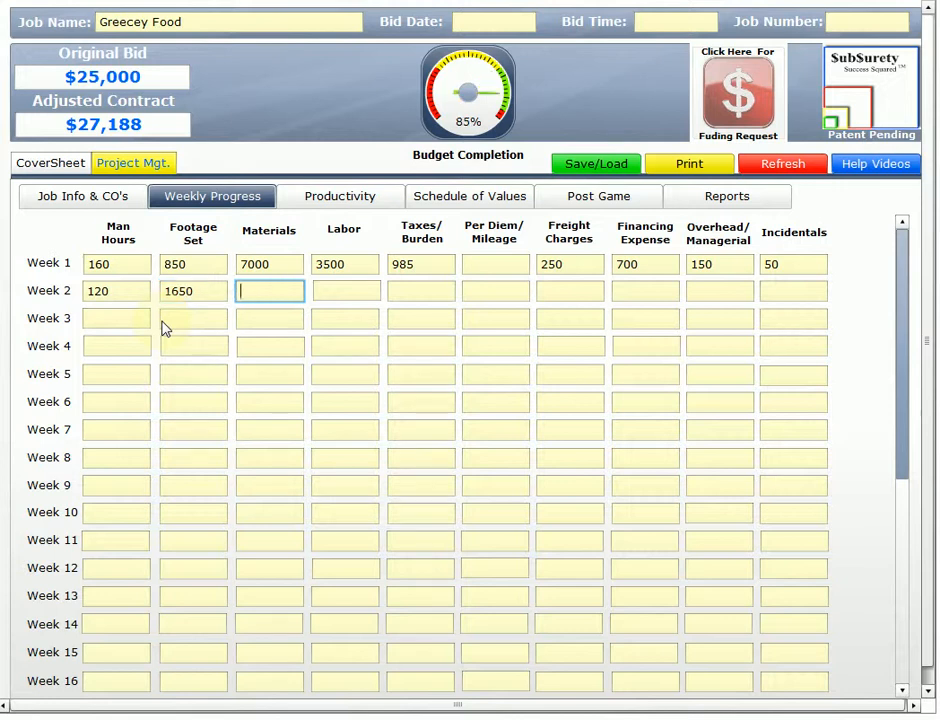
type("1")
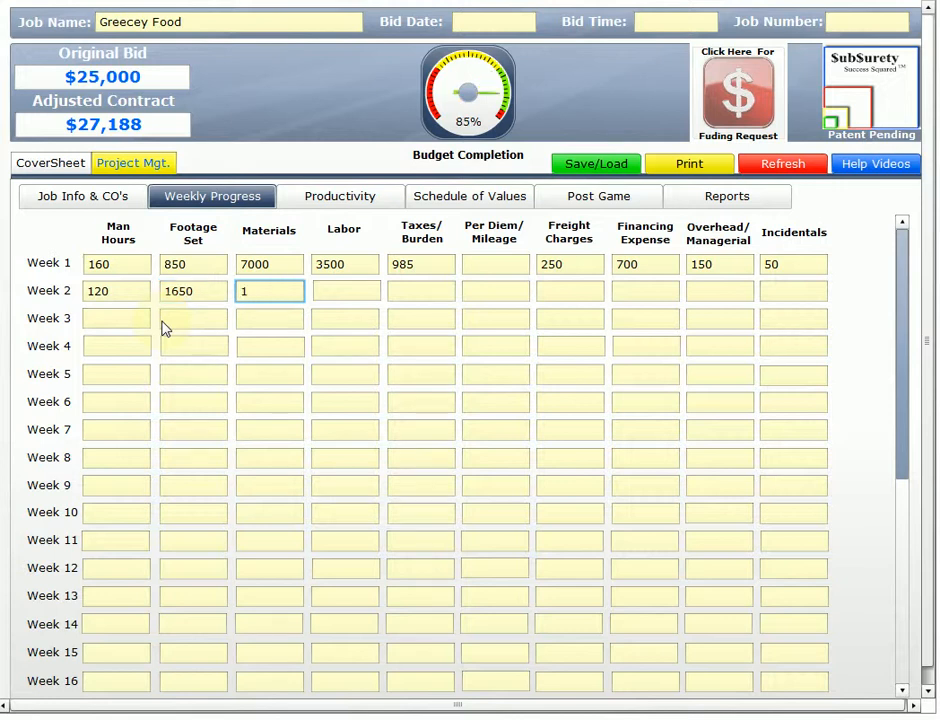
type("000")
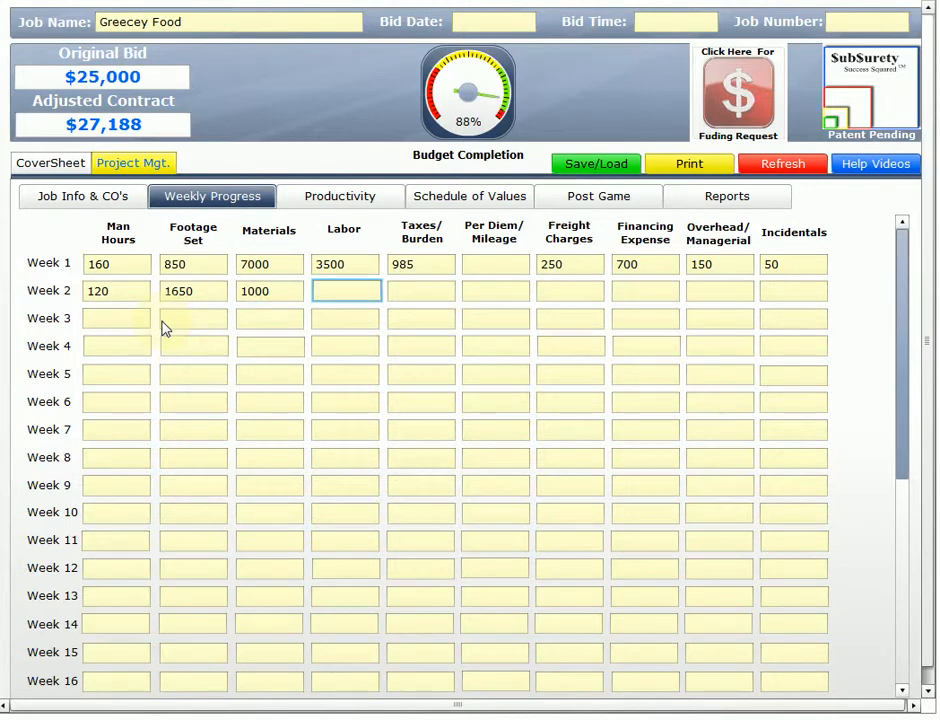
type("3")
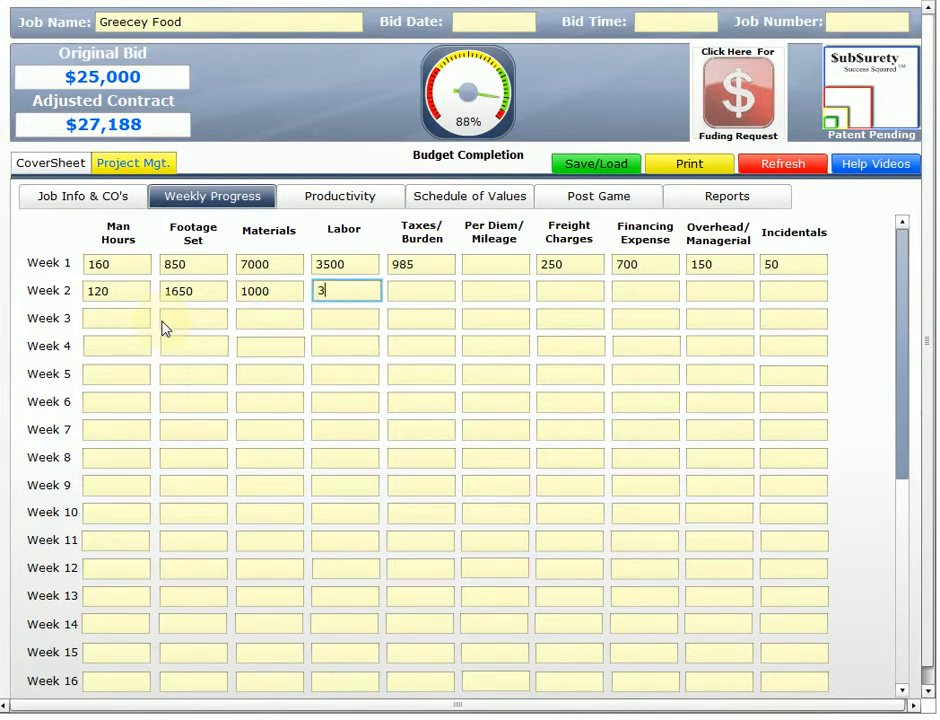
type("2800")
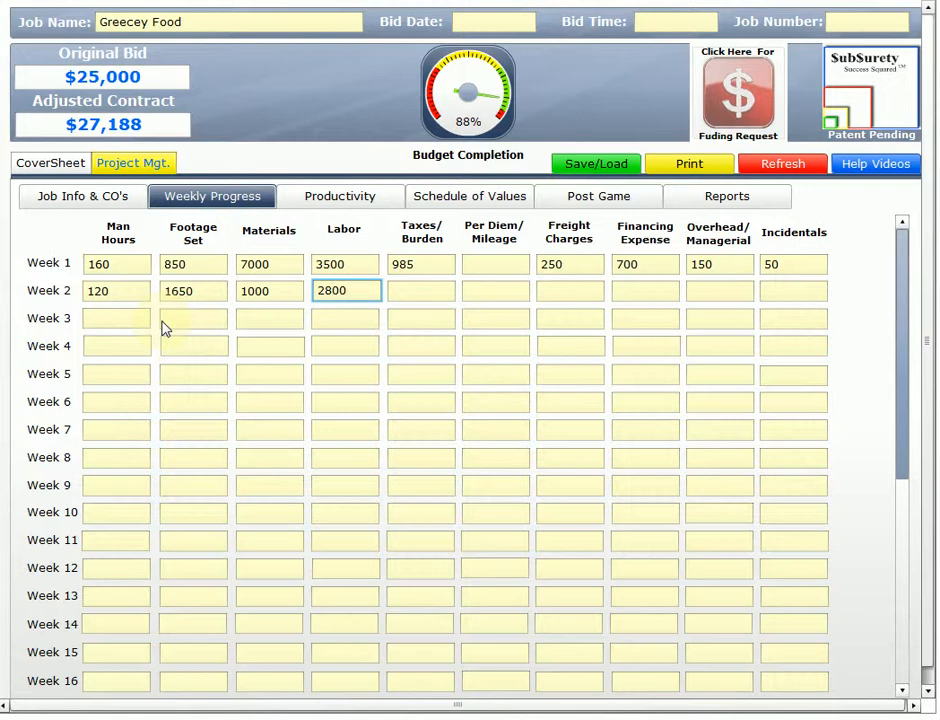
type("3")
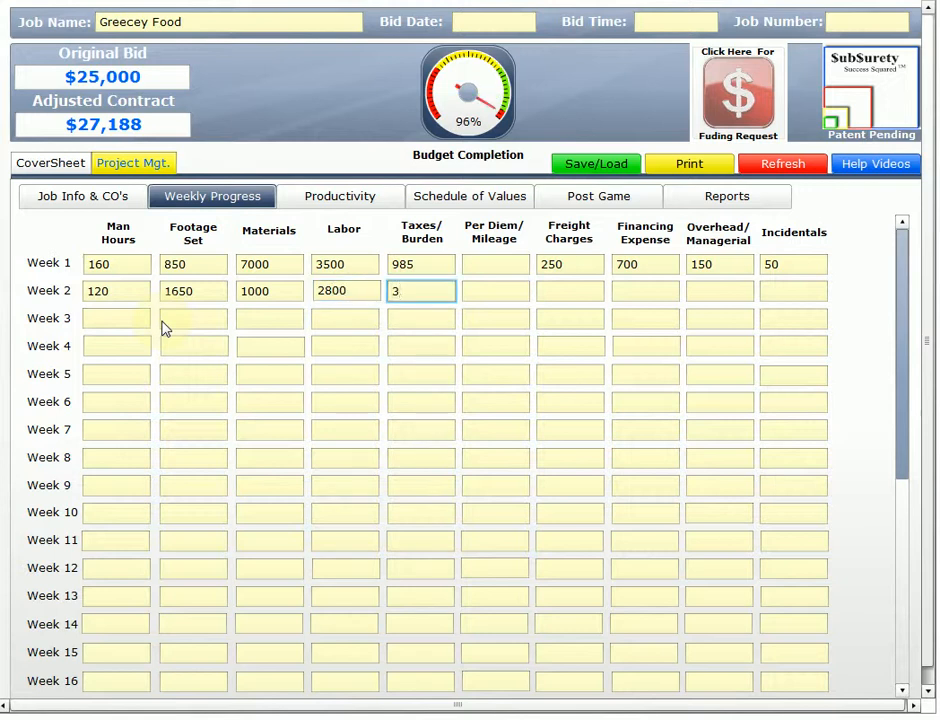
type("50")
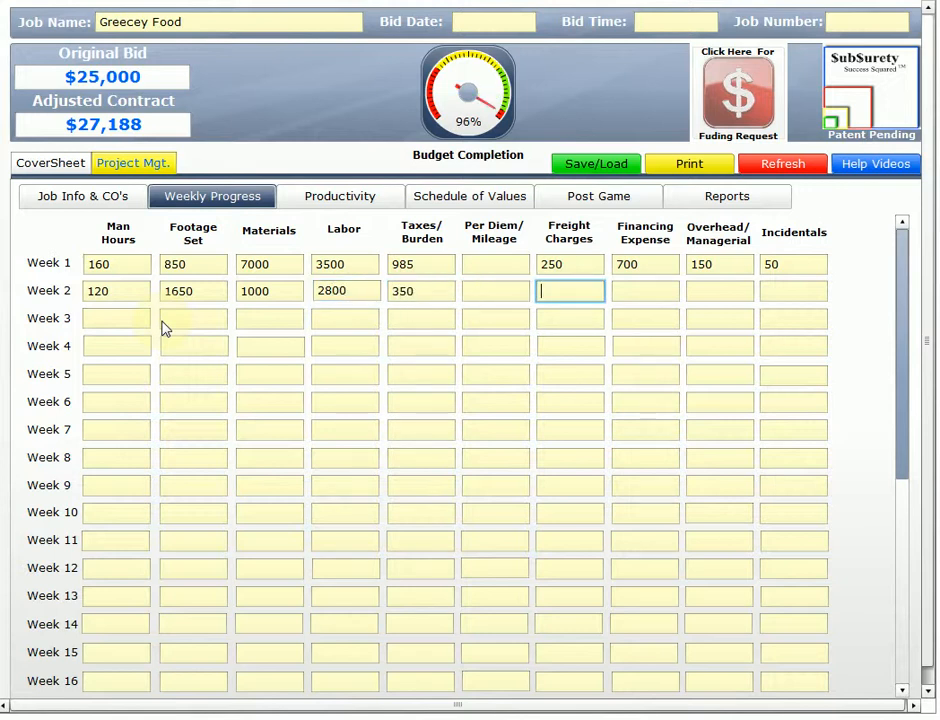
left_click(720, 292)
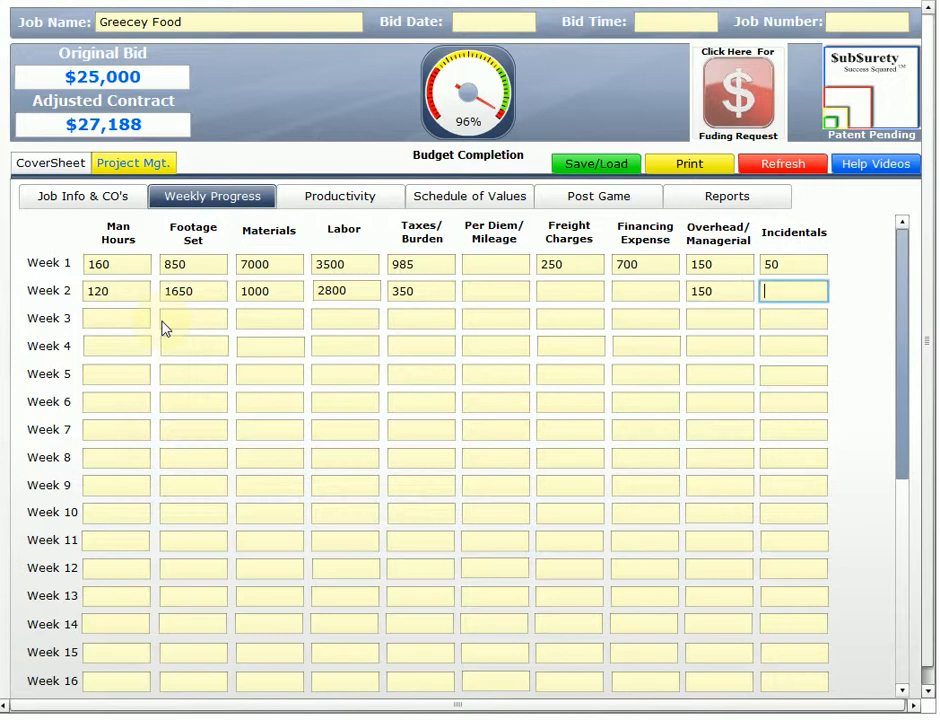
type("50")
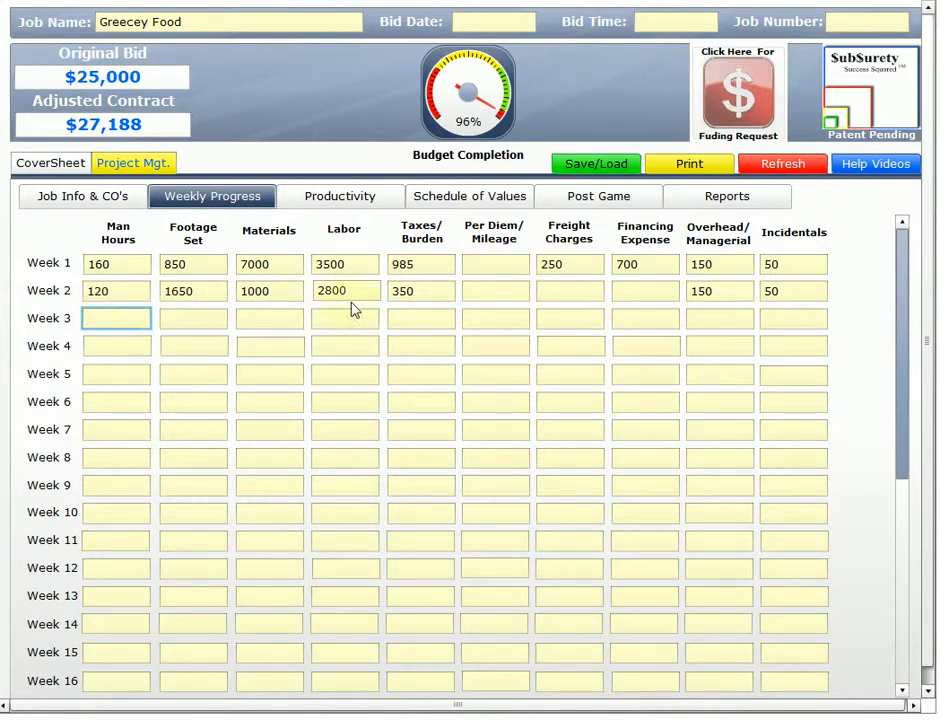
mouse_move(470, 196)
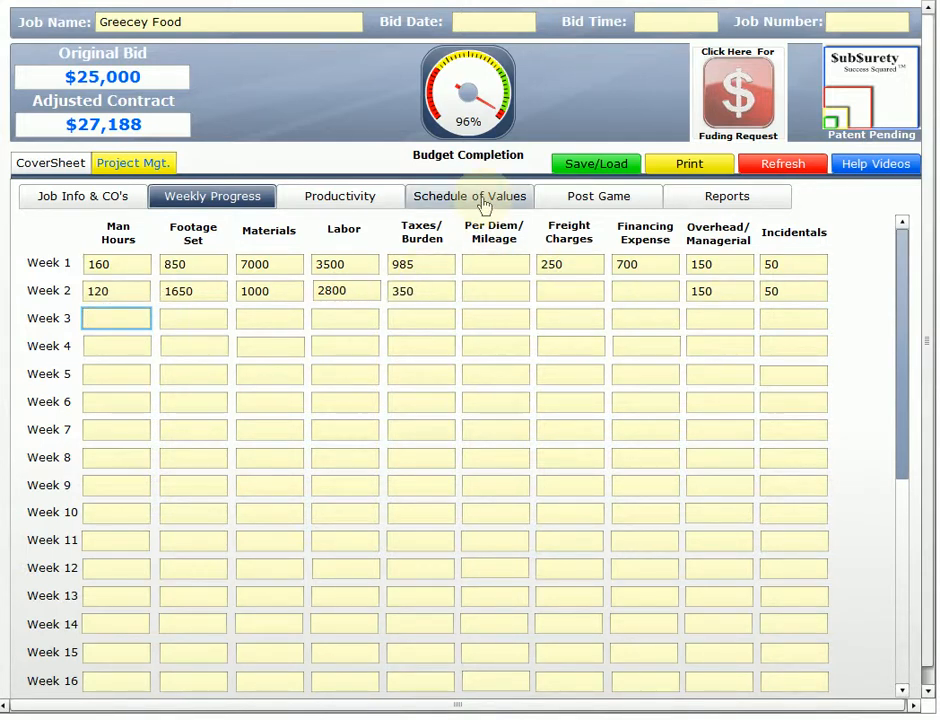
- Return to Greecey Food's Schedule of Values, still showing $16,643 current due
left_click(468, 196)
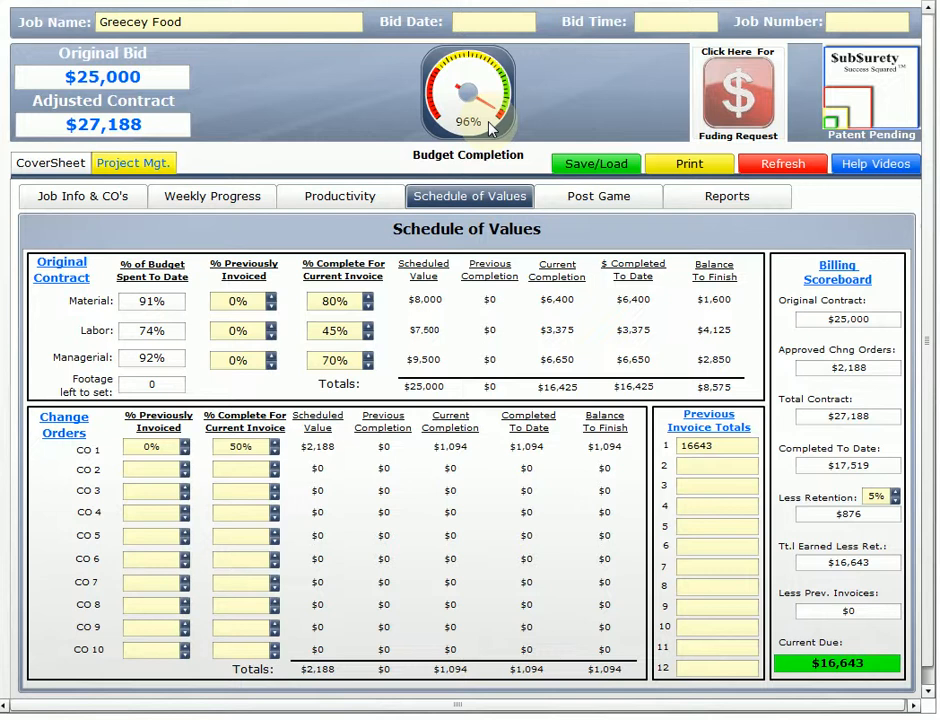
mouse_move(496, 144)
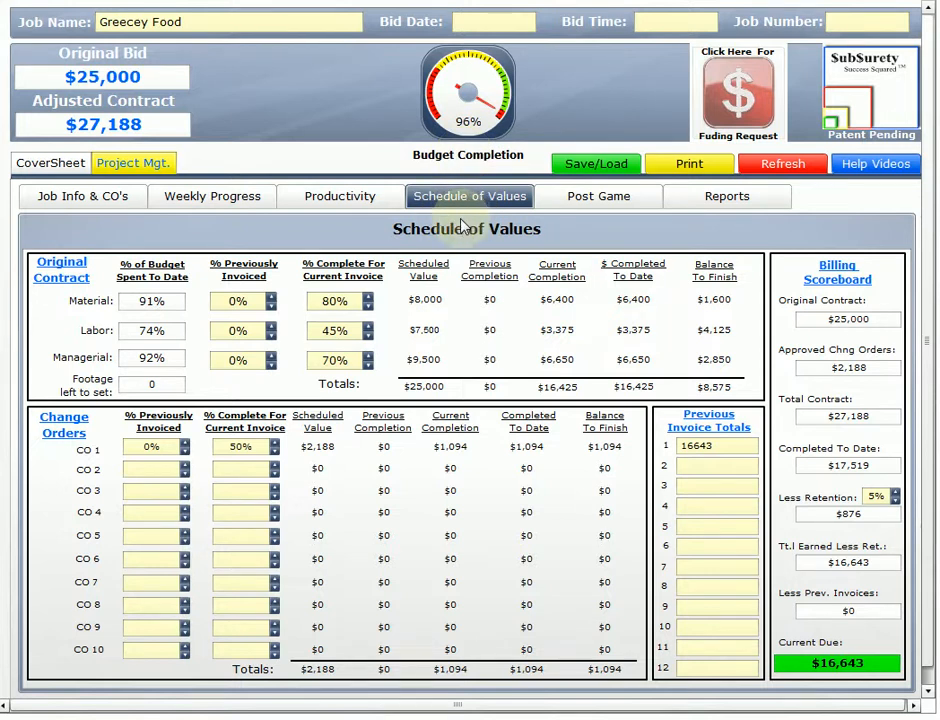
mouse_move(340, 196)
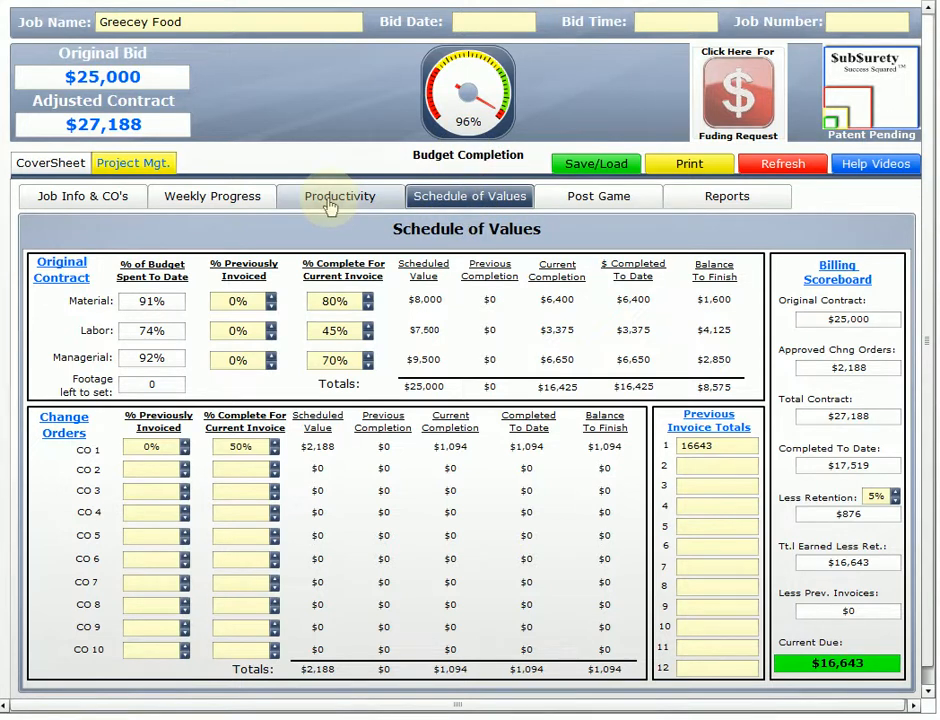
left_click(340, 196)
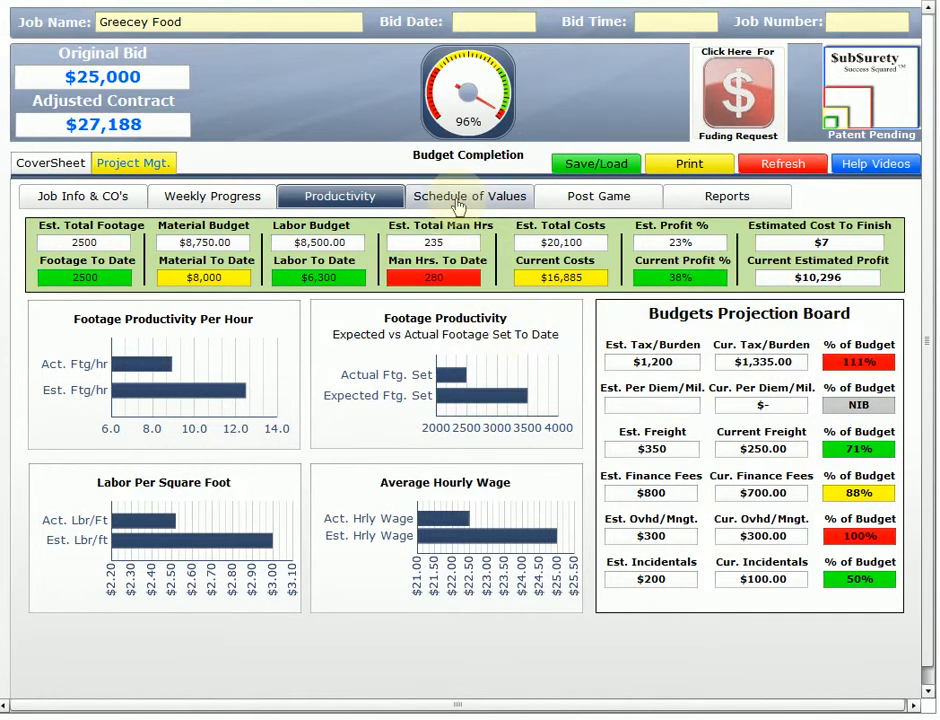
left_click(468, 196)
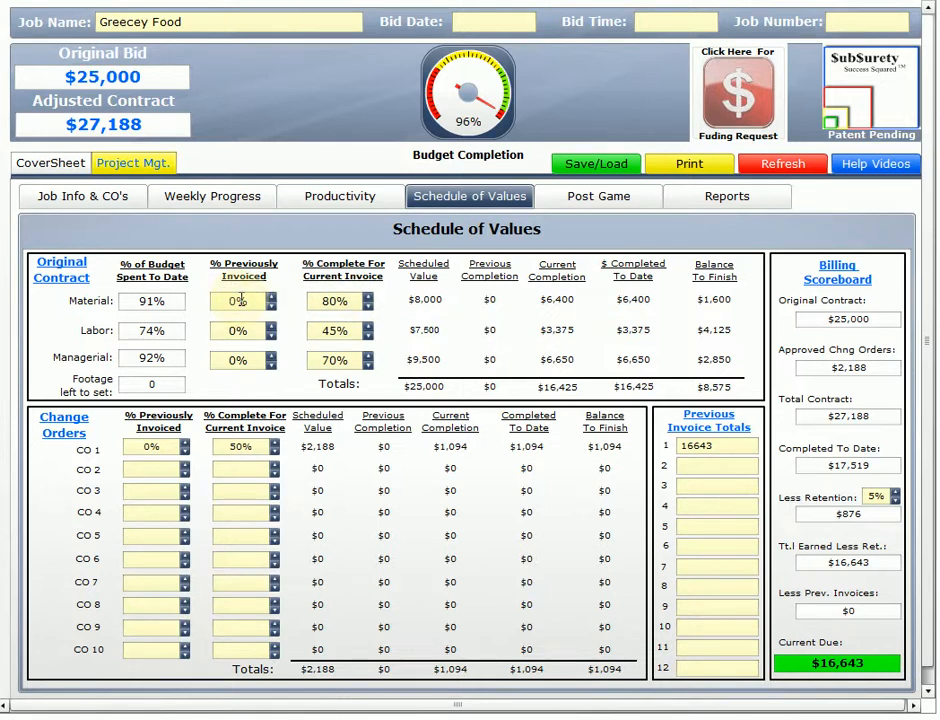
- Record previously invoiced 80% material, 45% labor, 70% managerial and 50% for CO 1
left_click(238, 300)
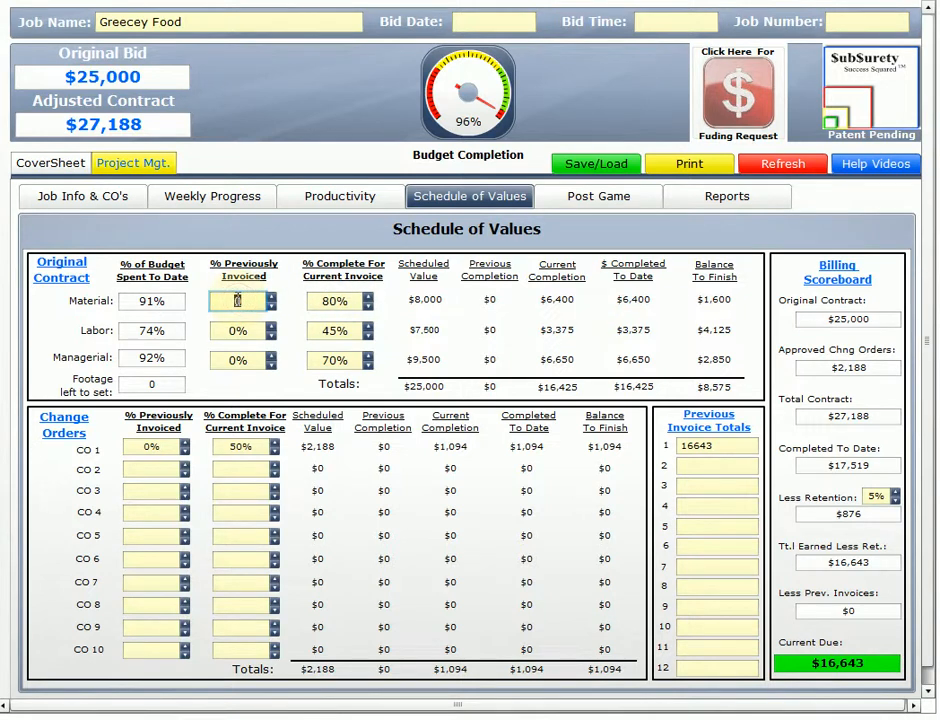
type(".80")
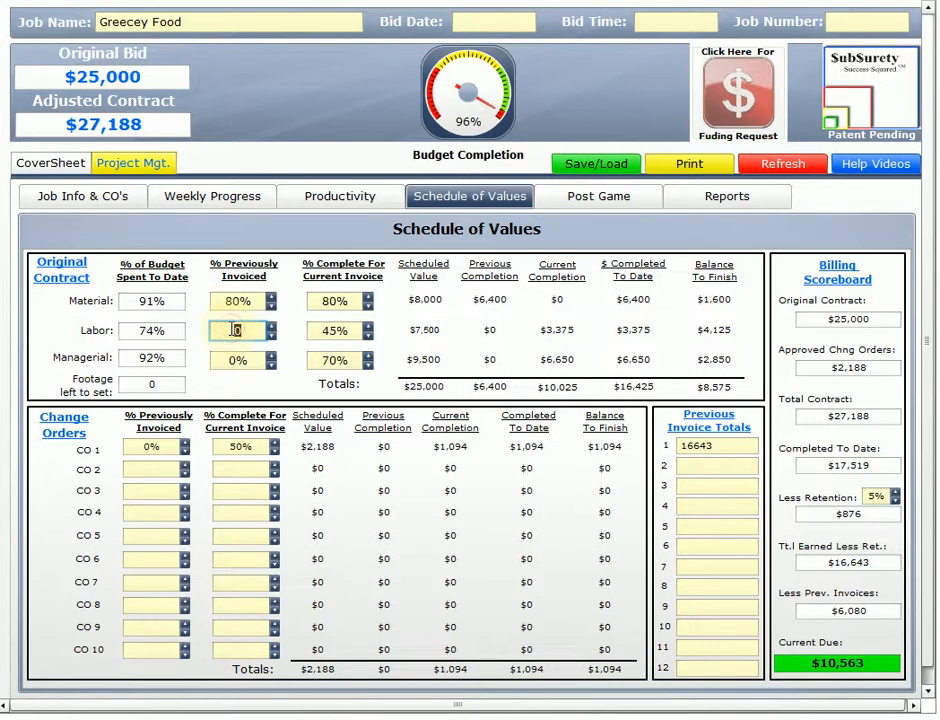
type(".45")
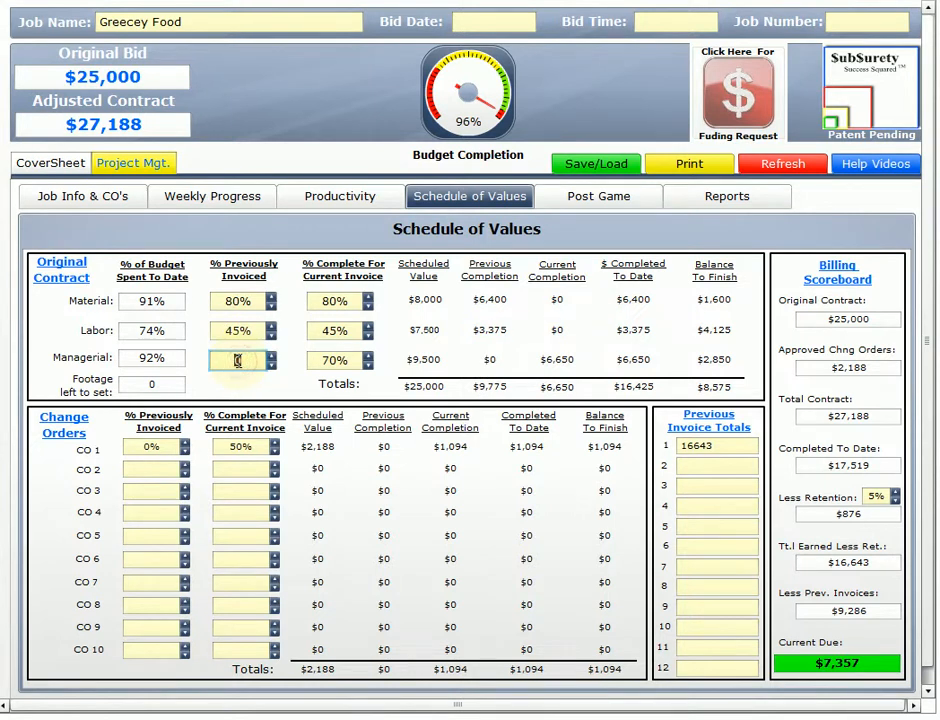
type("70%")
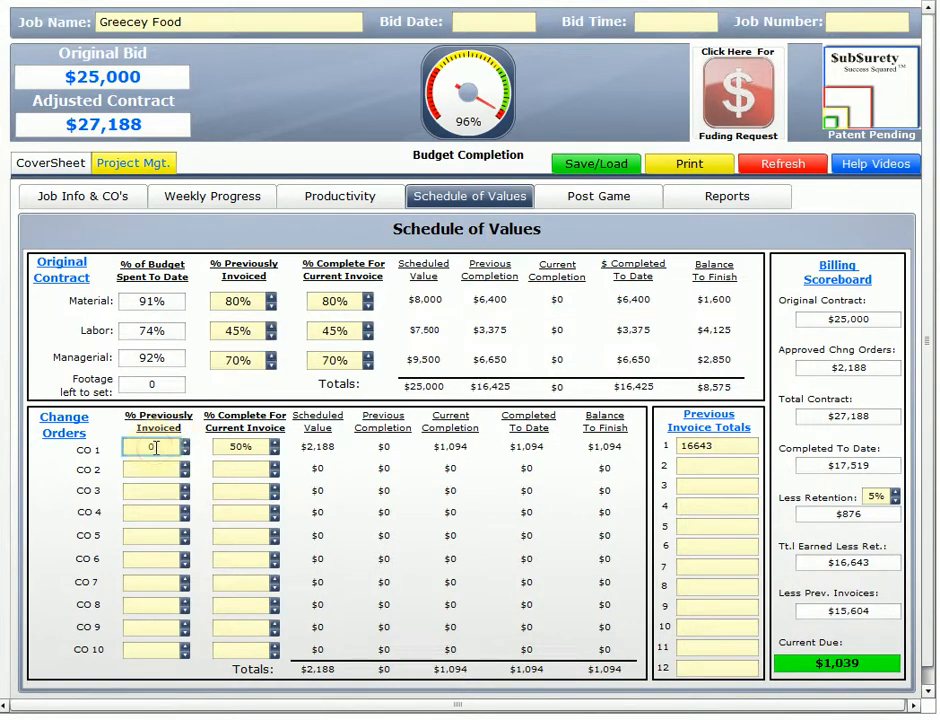
type("5")
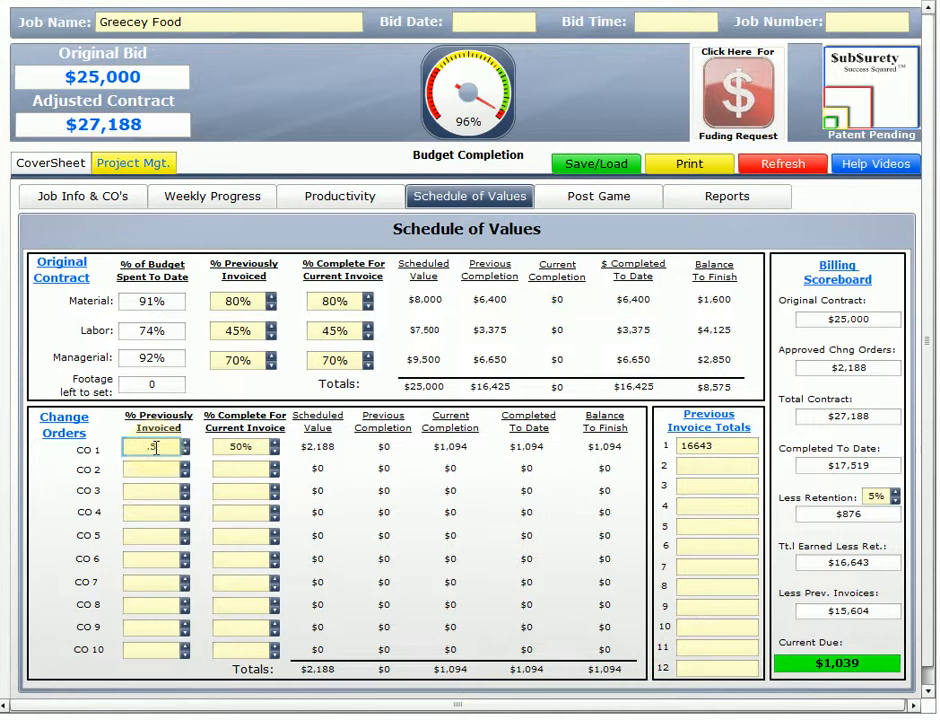
type("50%")
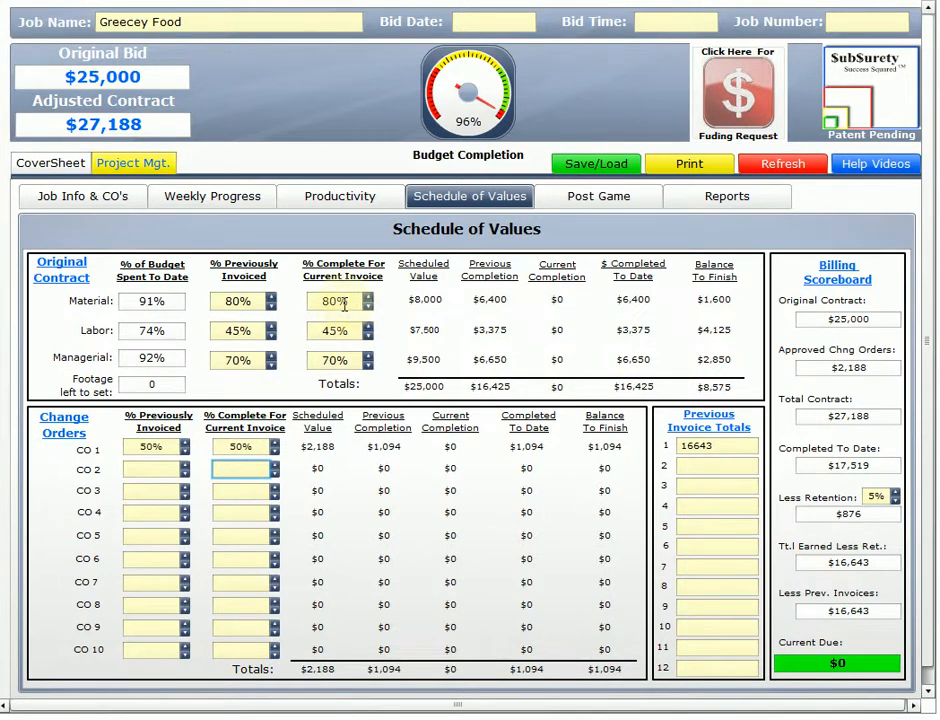
- Bill material, labor, managerial and CO 1 at 100% complete, leaving $9,185 due
left_click(336, 300)
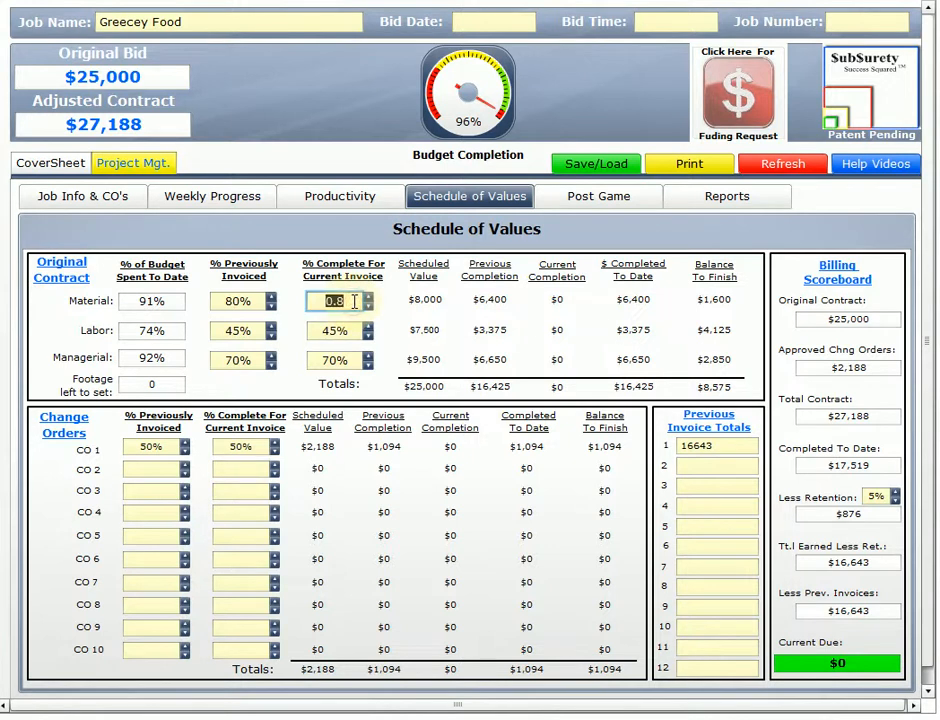
type("1")
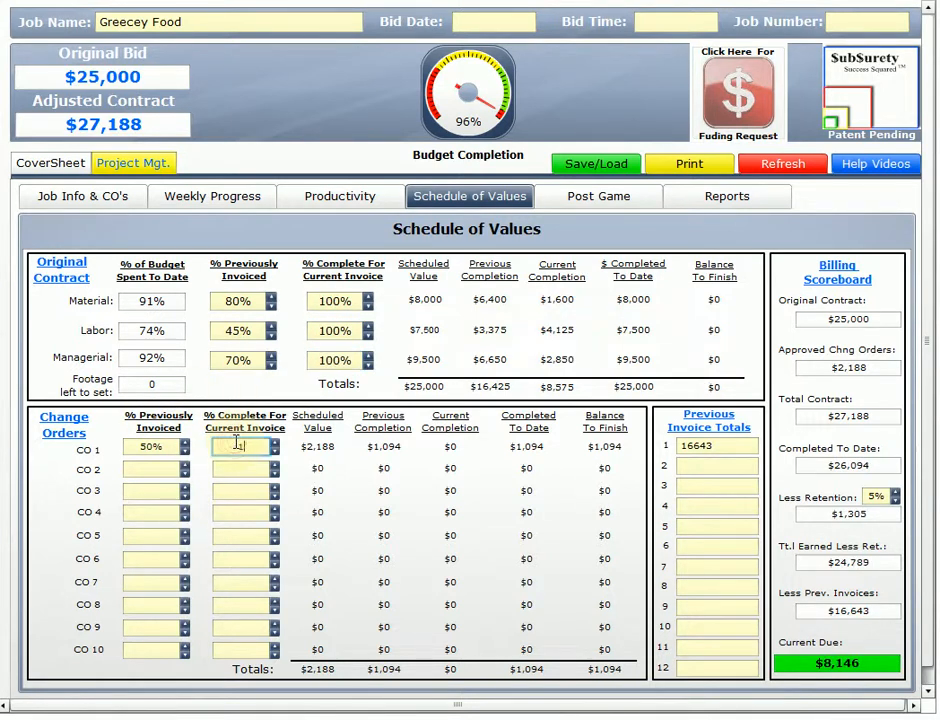
type("1")
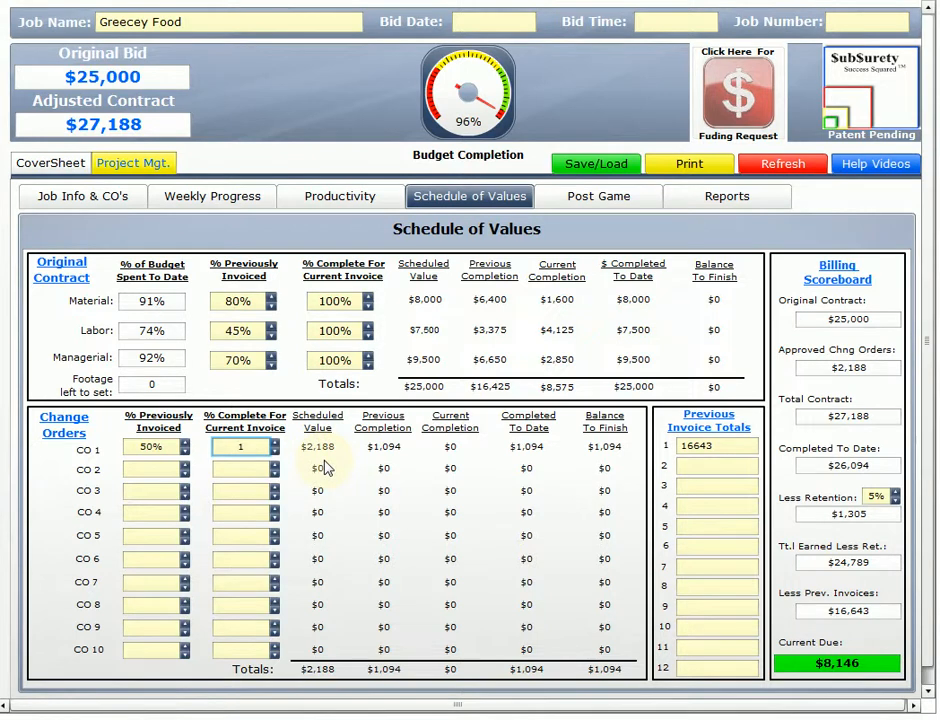
type("100%")
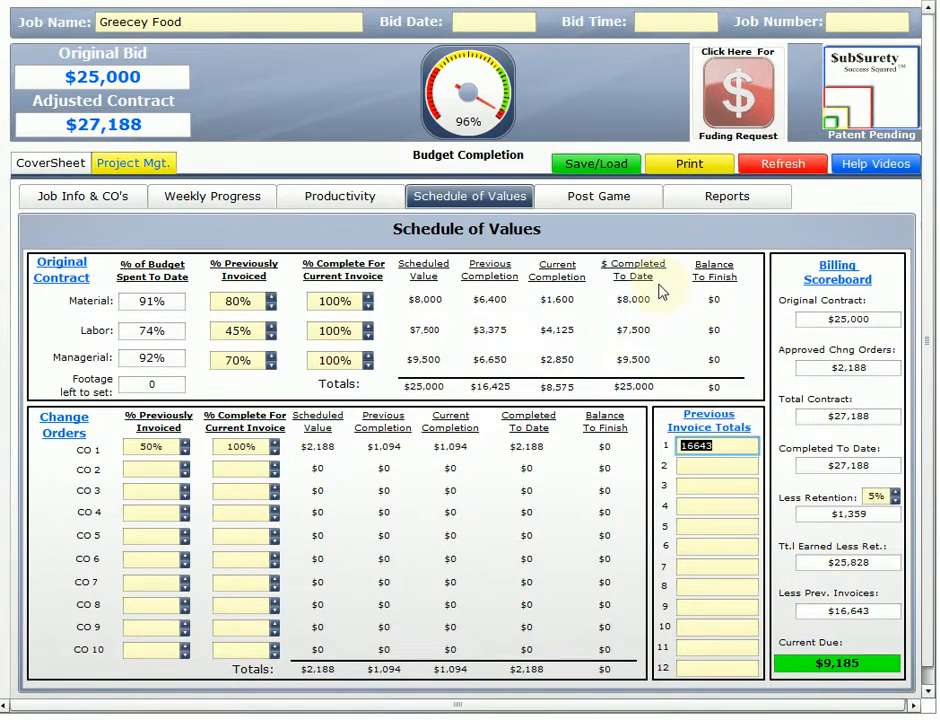
mouse_move(584, 300)
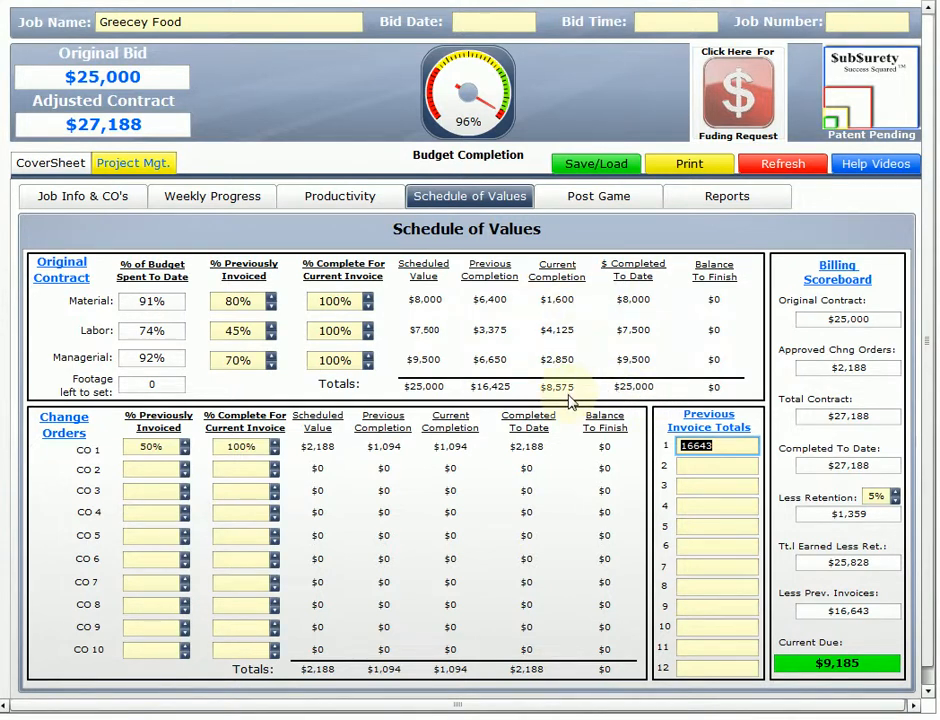
mouse_move(500, 404)
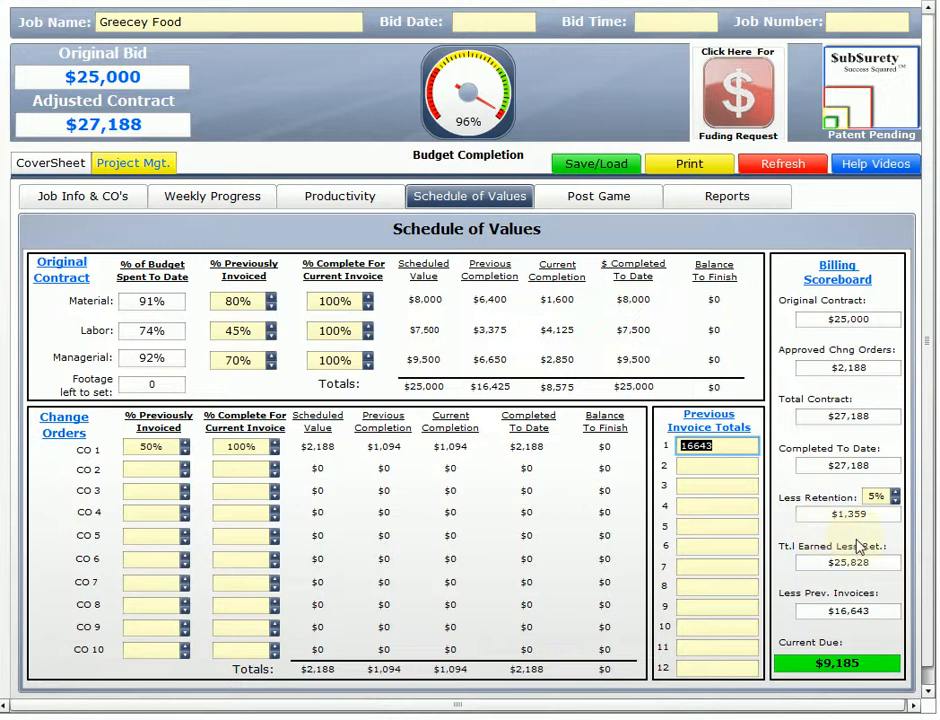
mouse_move(840, 590)
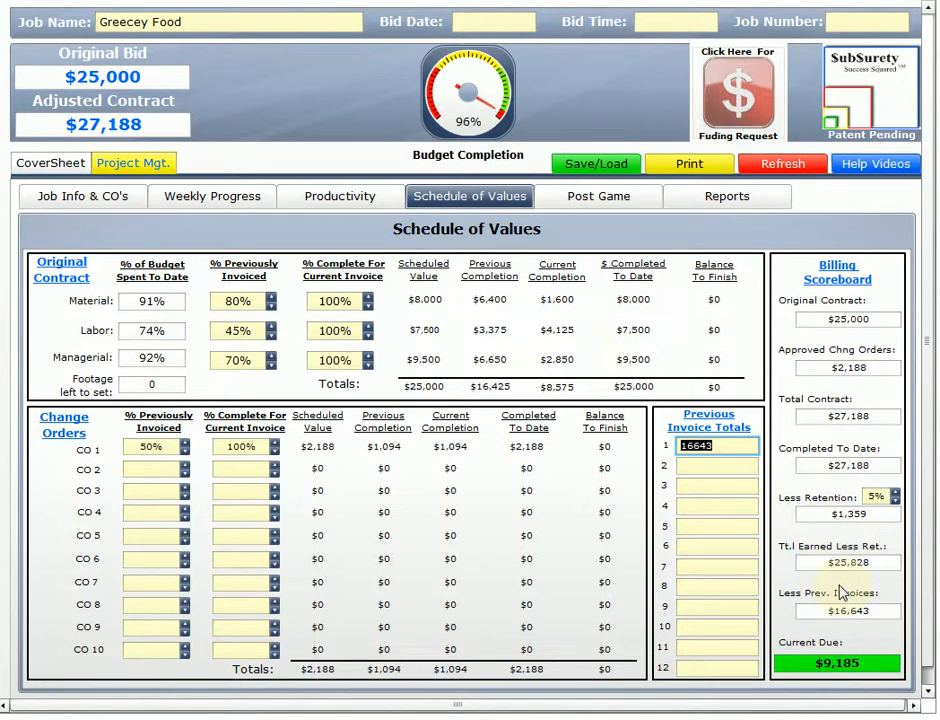
mouse_move(864, 644)
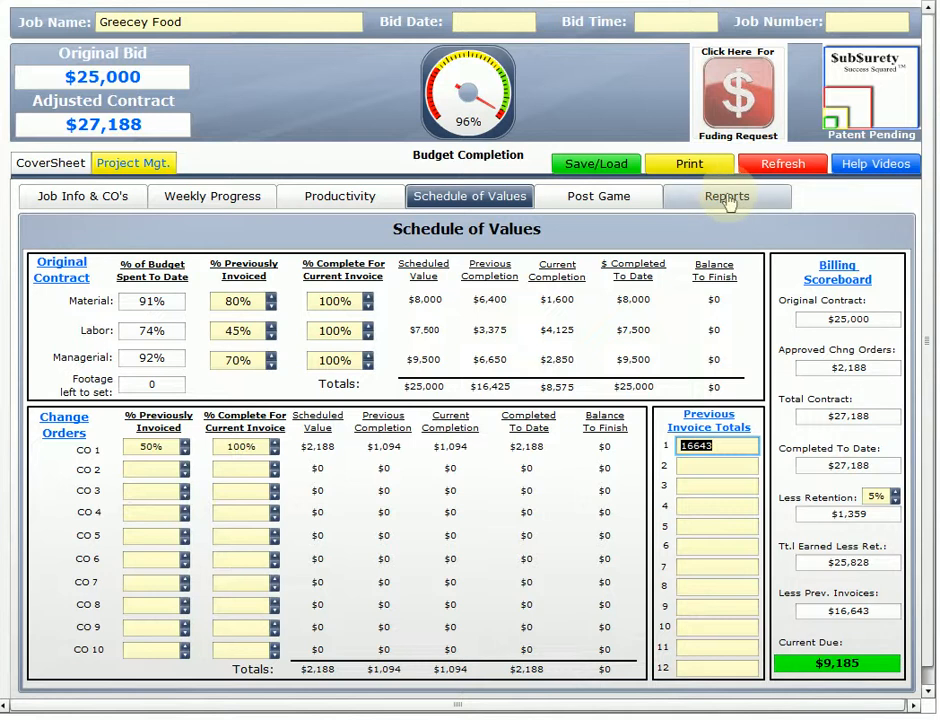
- From Reports, load the SOV/Invoice form, opening the SOV Master spreadsheet
left_click(728, 196)
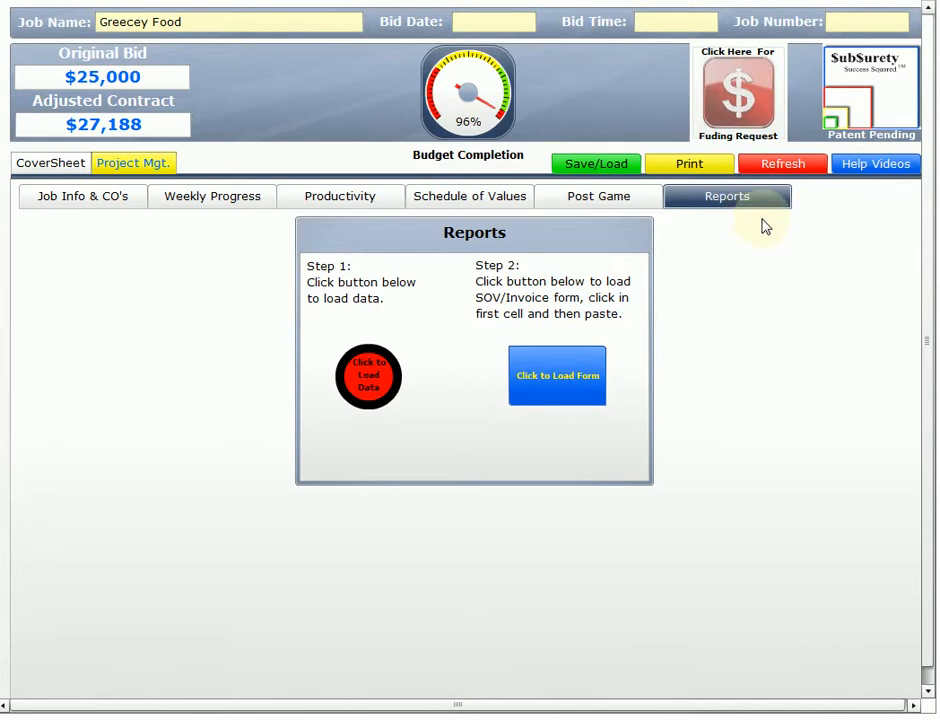
mouse_move(756, 206)
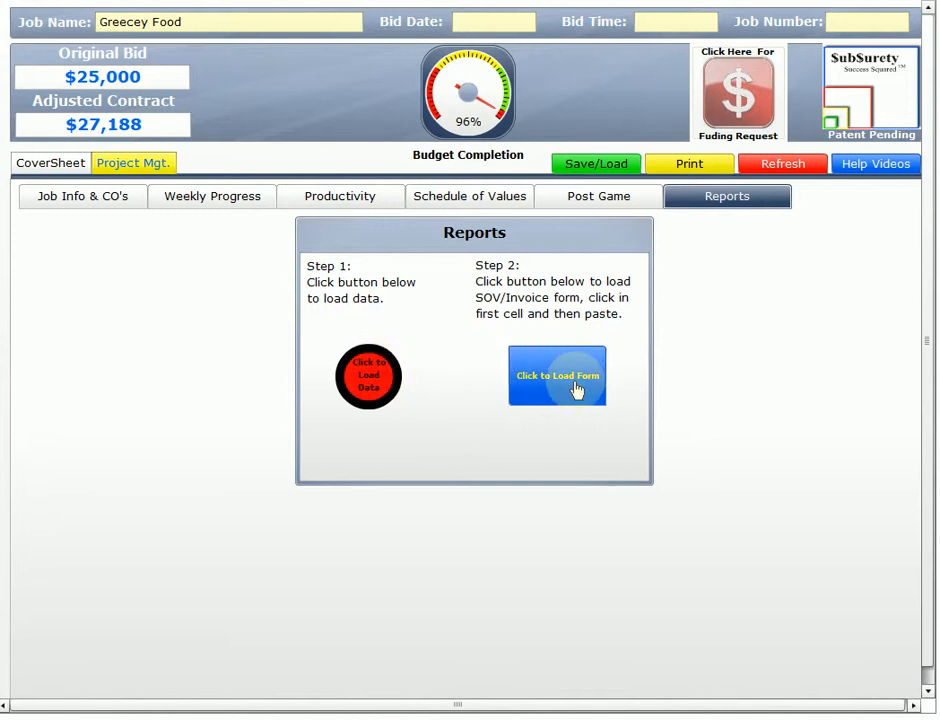
left_click(556, 376)
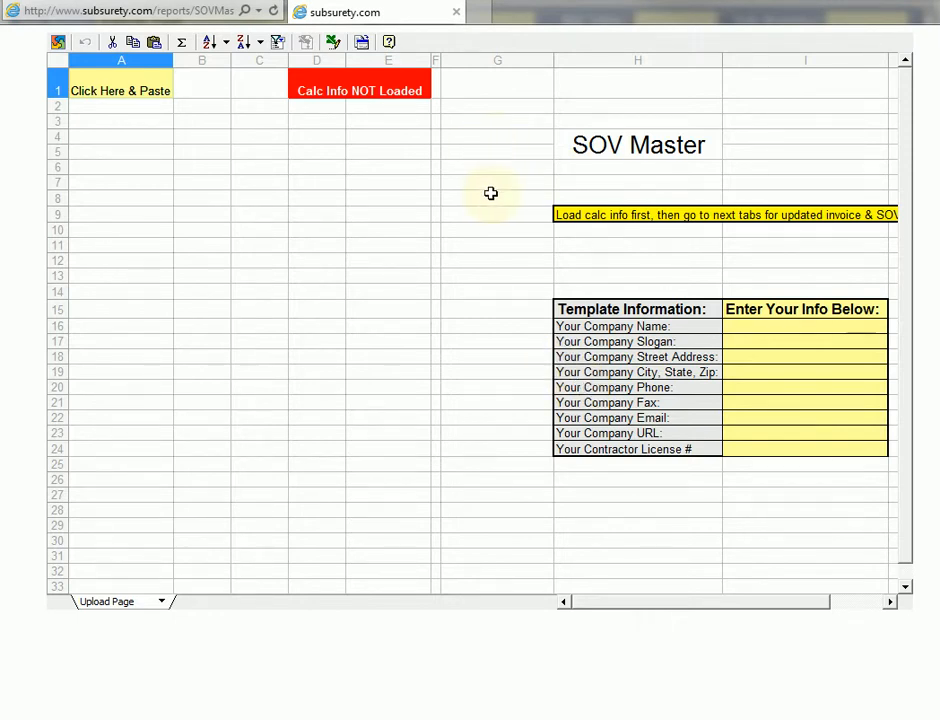
mouse_move(488, 196)
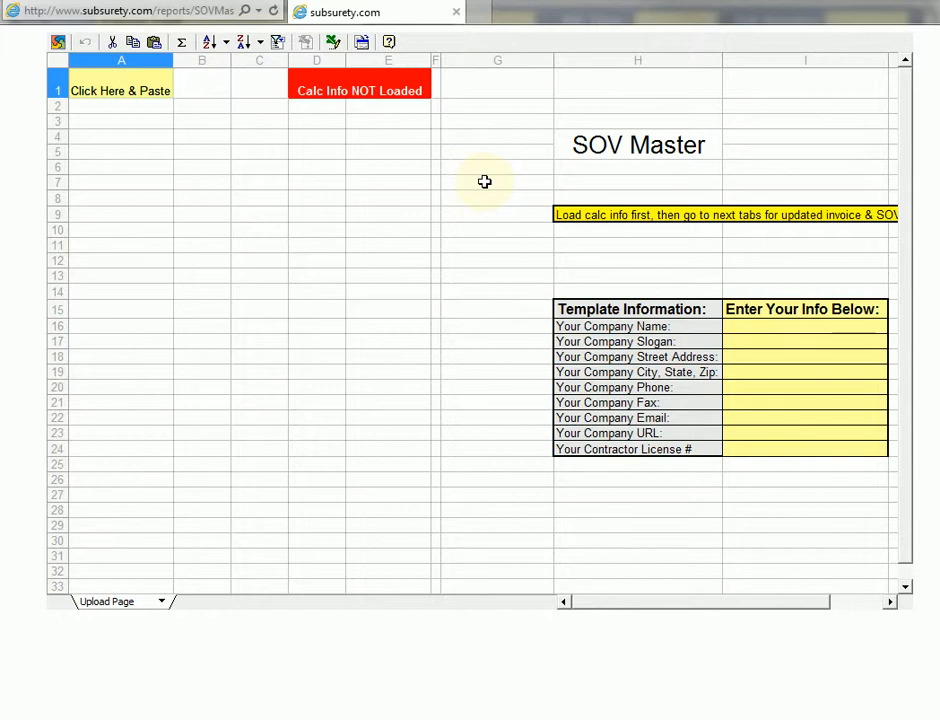
mouse_move(348, 176)
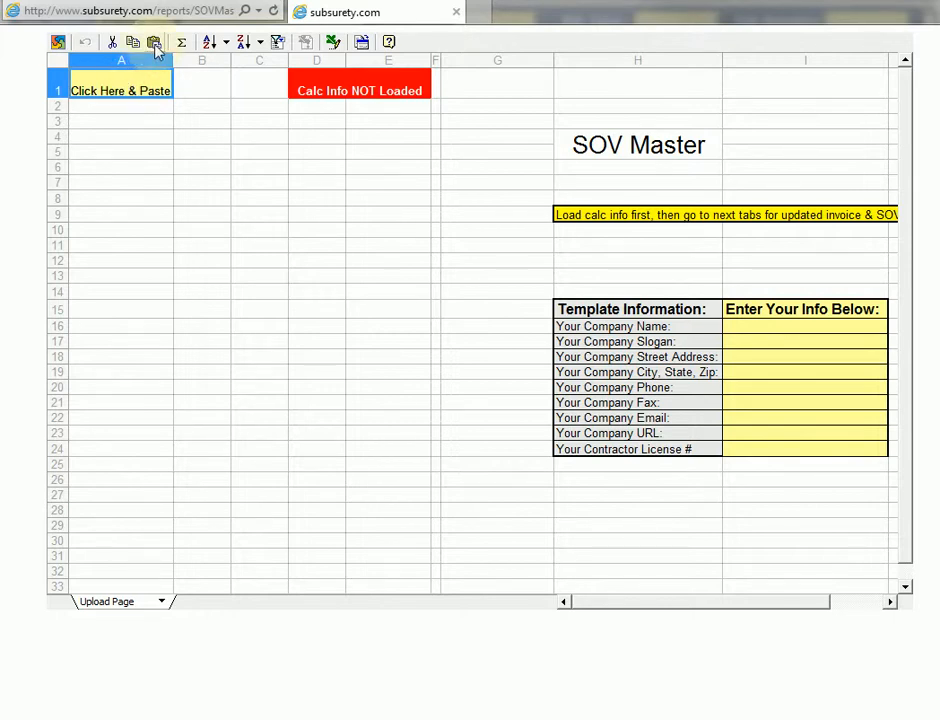
- Paste the loaded job data into SOV Master's upload page (tile figures, Dunn Tile details)
left_click(154, 42)
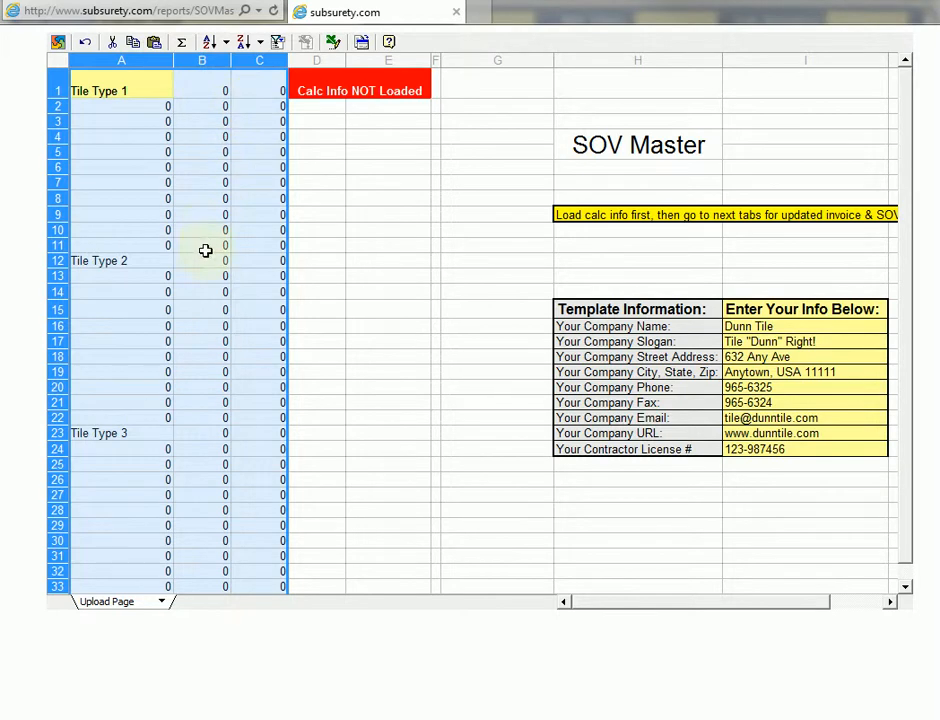
mouse_move(254, 400)
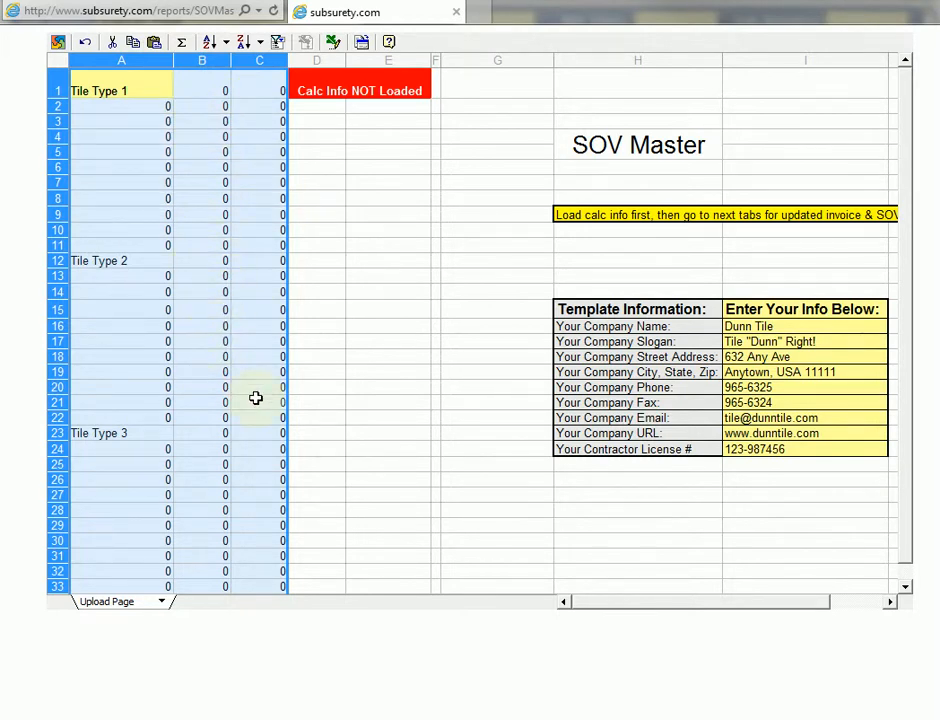
mouse_move(650, 462)
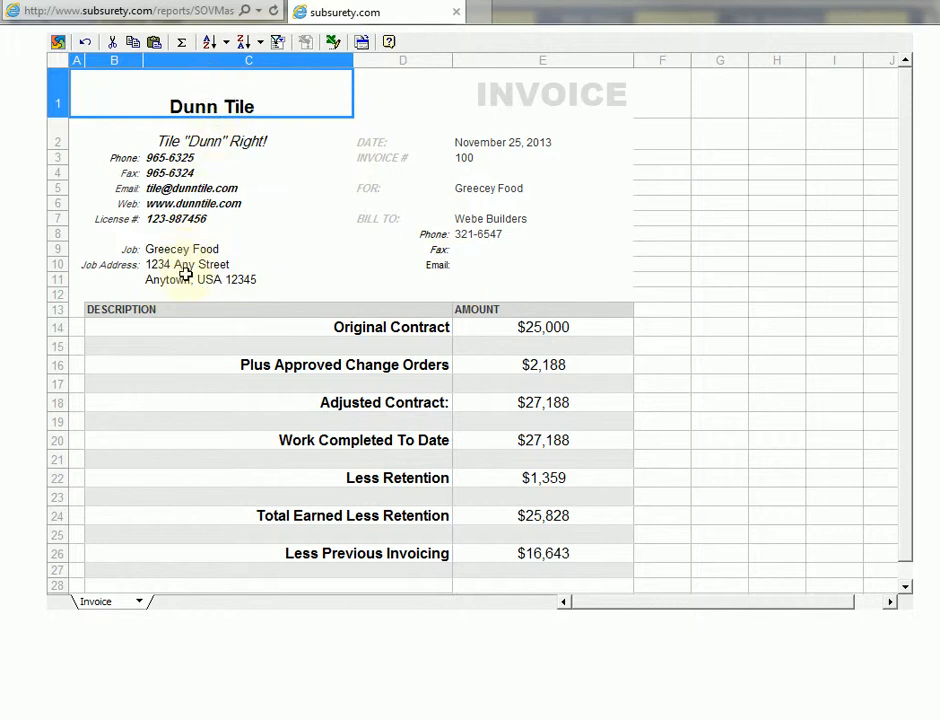
mouse_move(564, 178)
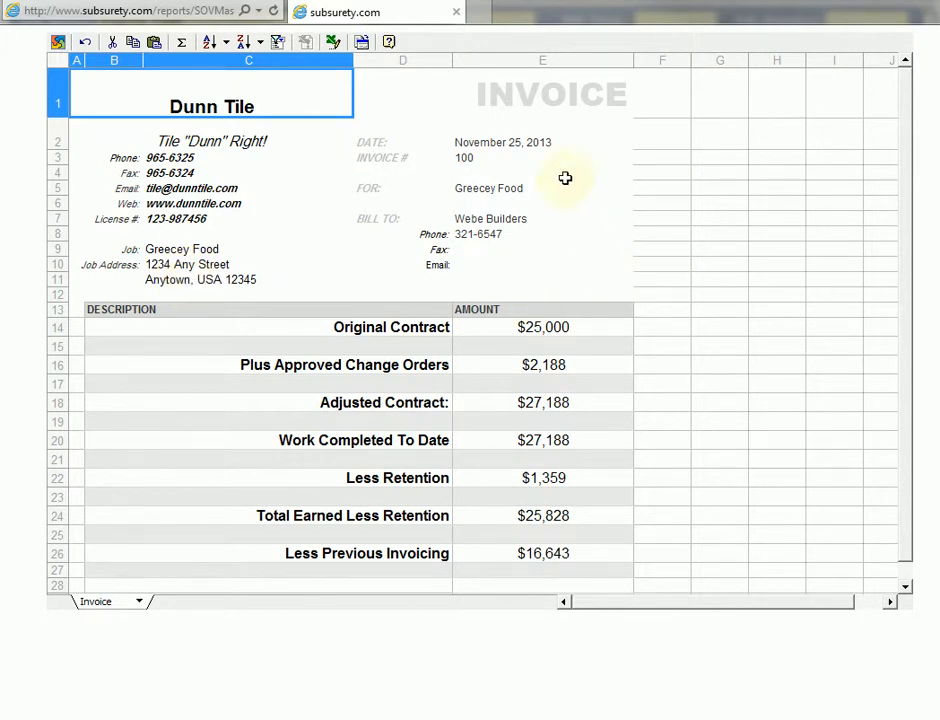
mouse_move(464, 160)
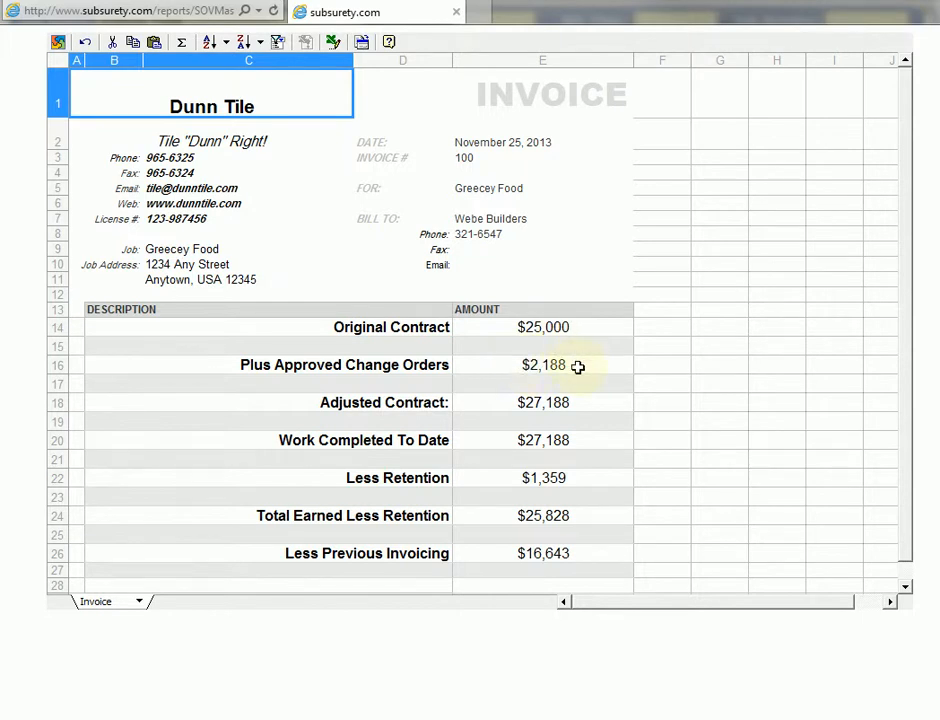
mouse_move(576, 380)
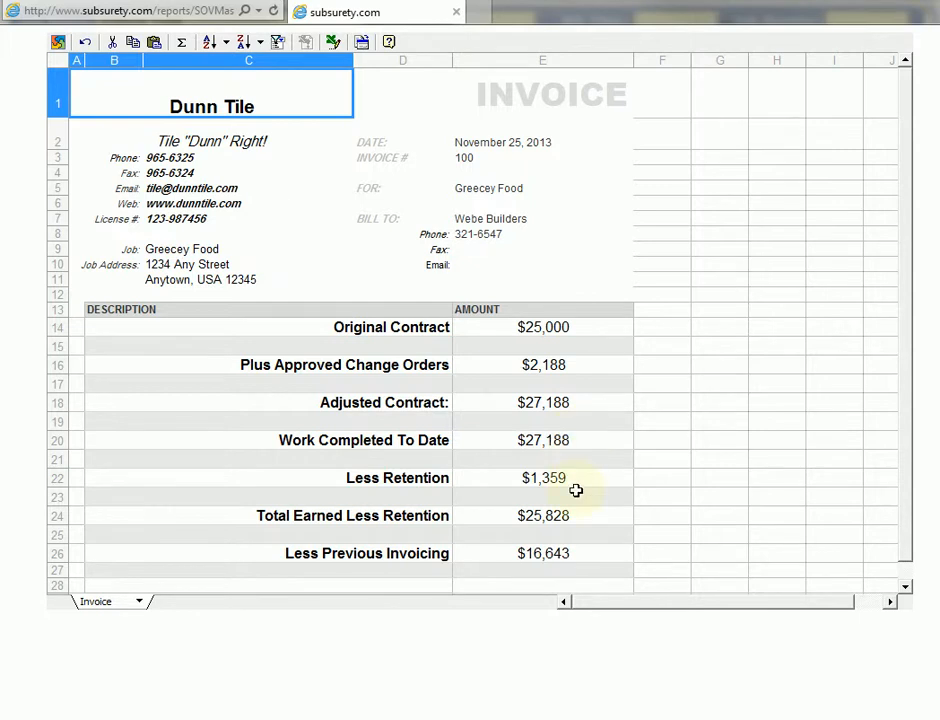
- Review the Dunn Tile invoice down to the $9,185 Current Due and bring up the sheet list
scroll("down", 3)
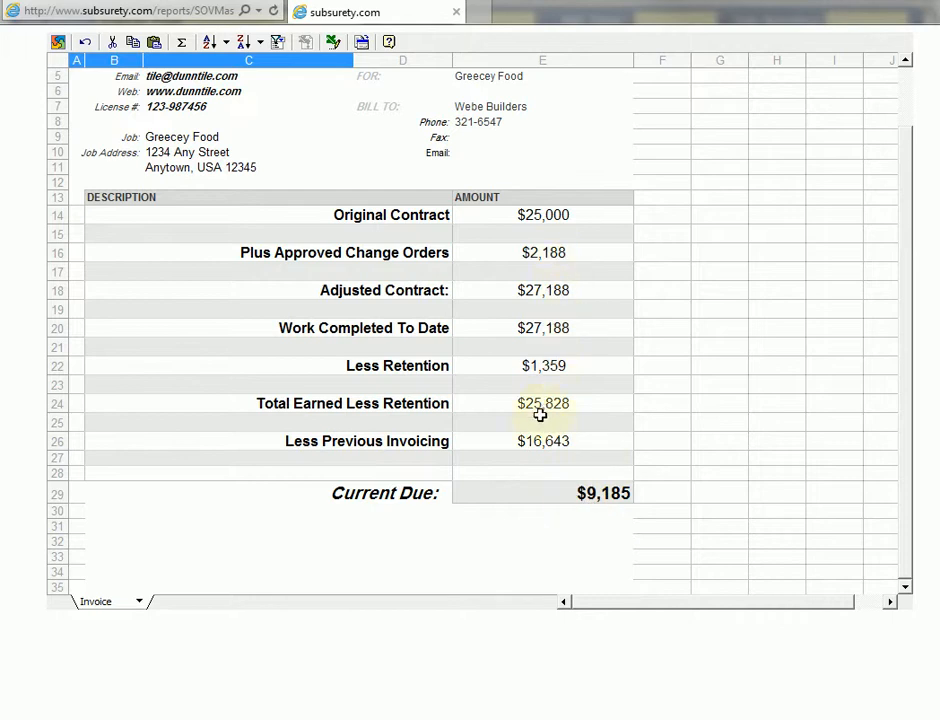
mouse_move(600, 478)
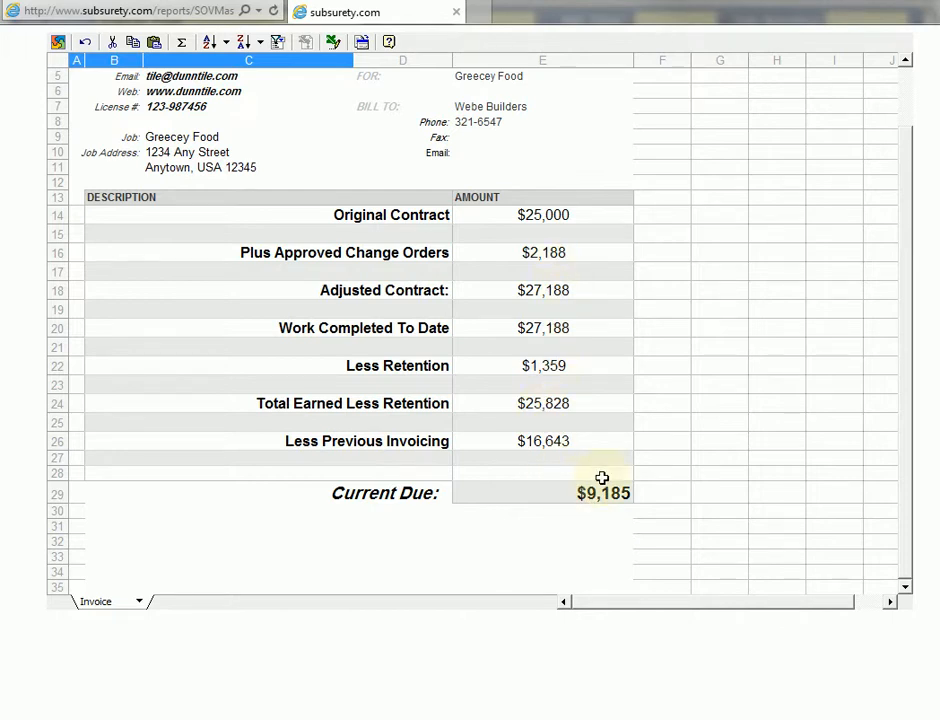
right_click(96, 600)
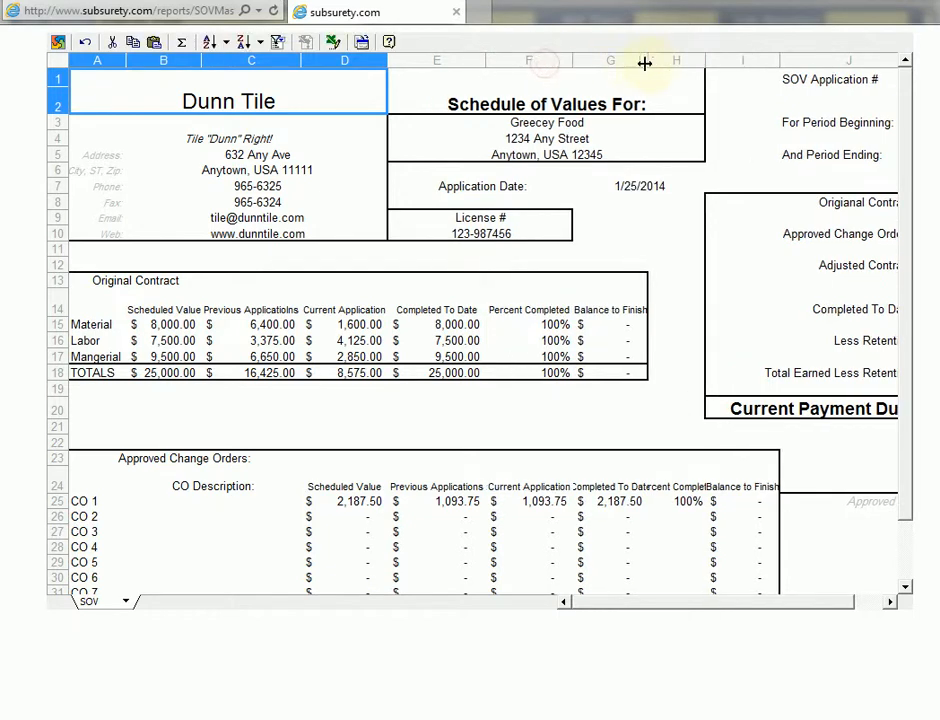
mouse_move(696, 60)
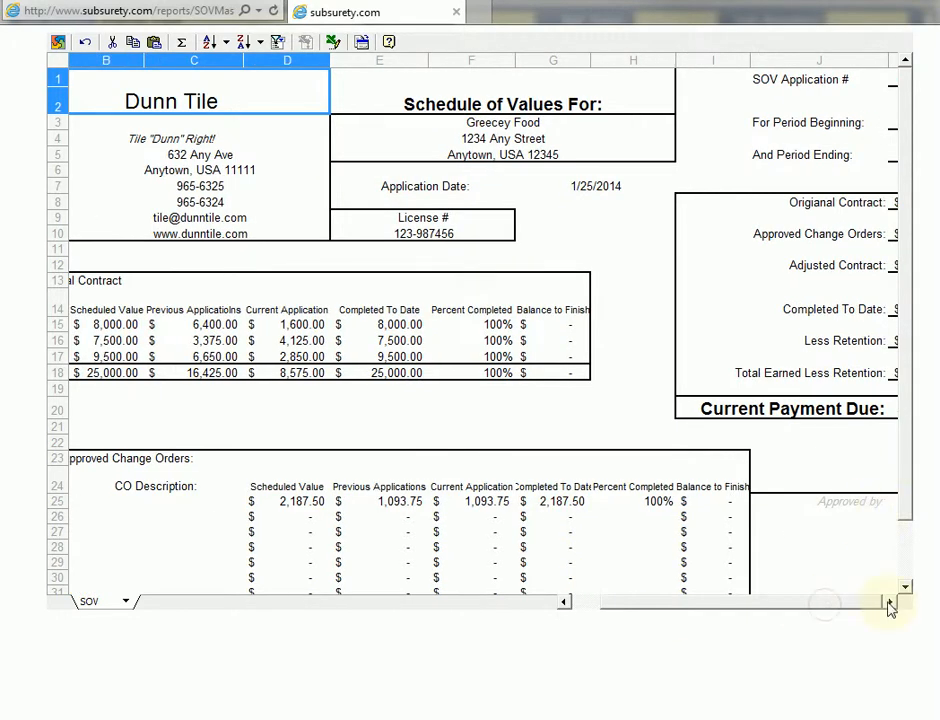
- Scroll the SOV sheet right to the Current Payment Due section showing $9,185.31
scroll("right", 3)
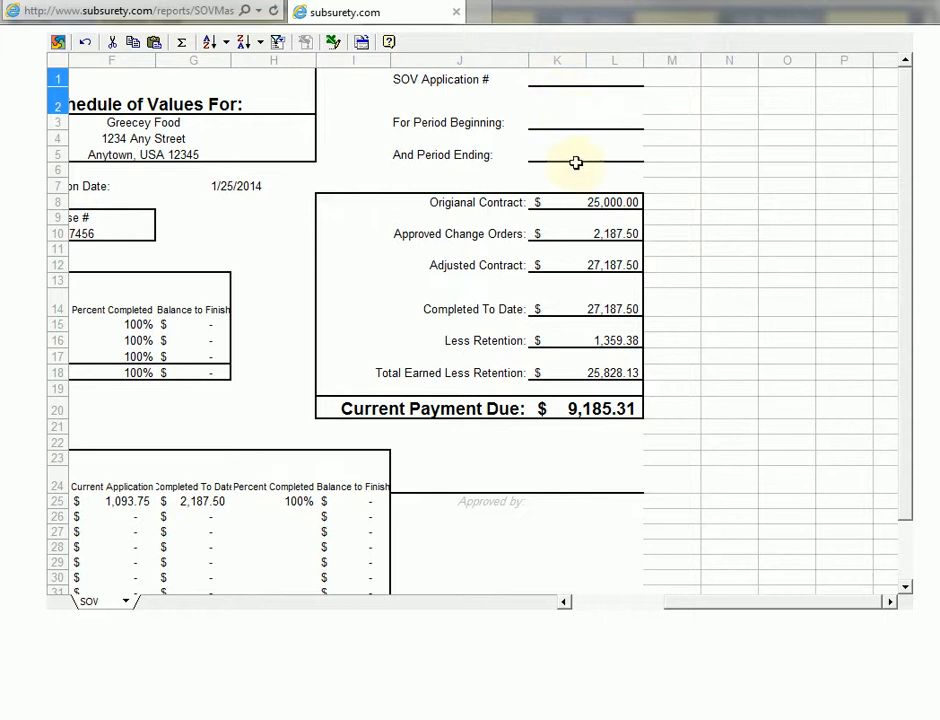
mouse_move(724, 616)
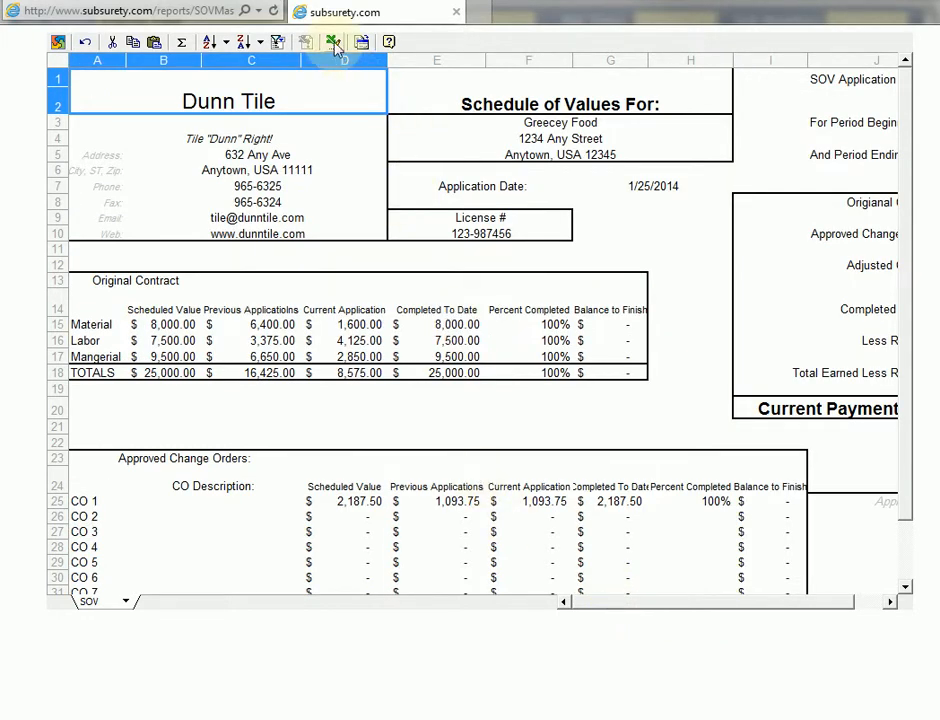
- Export the Dunn Tile workbook to Excel, allow it to open, and maximize the window
left_click(332, 40)
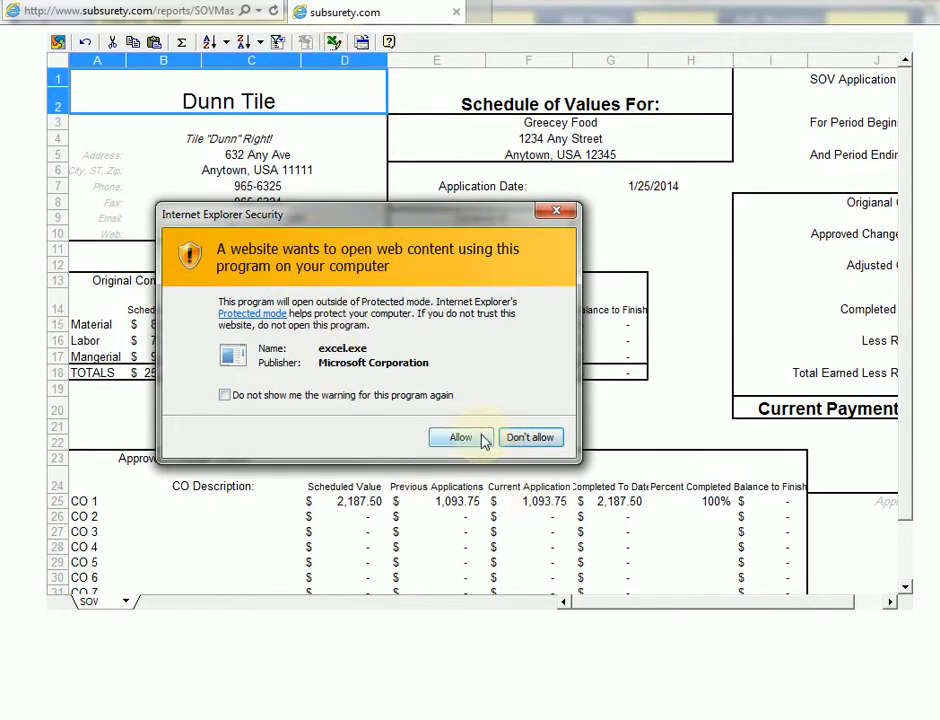
left_click(460, 436)
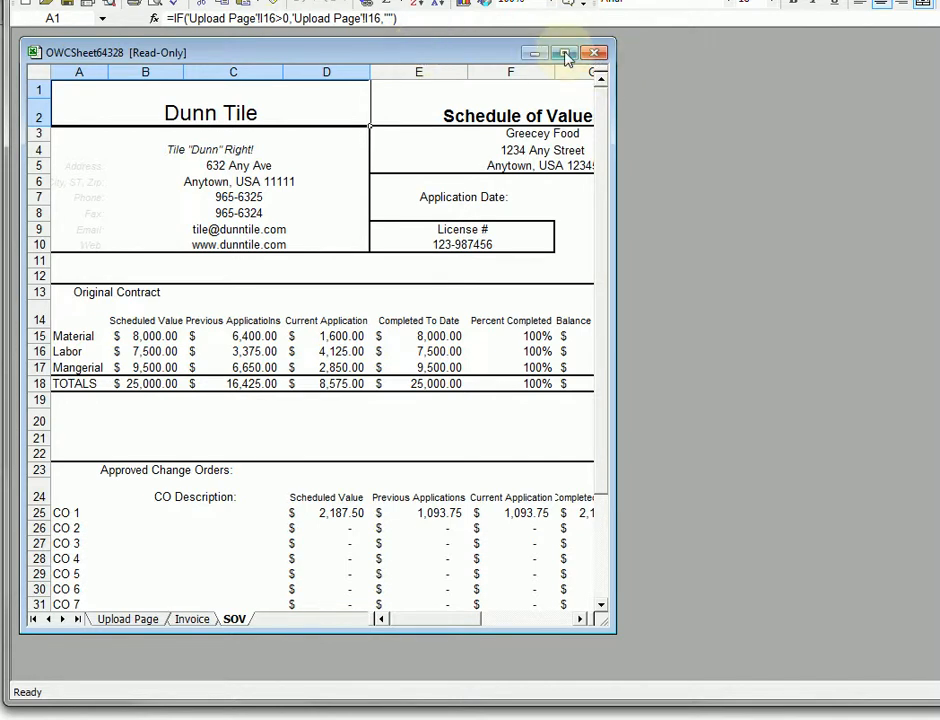
left_click(564, 52)
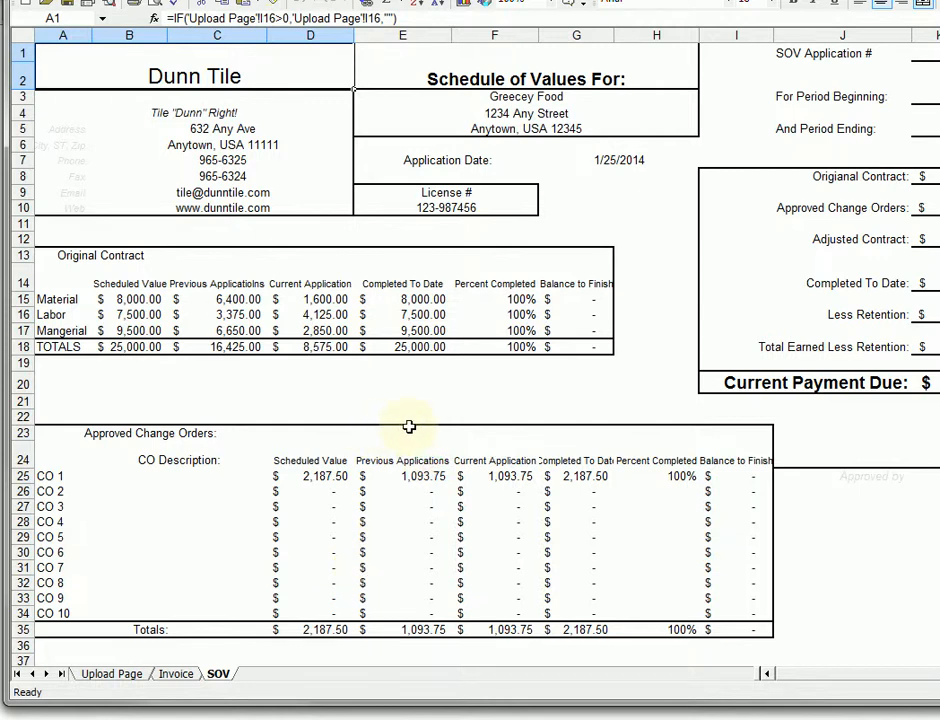
mouse_move(670, 468)
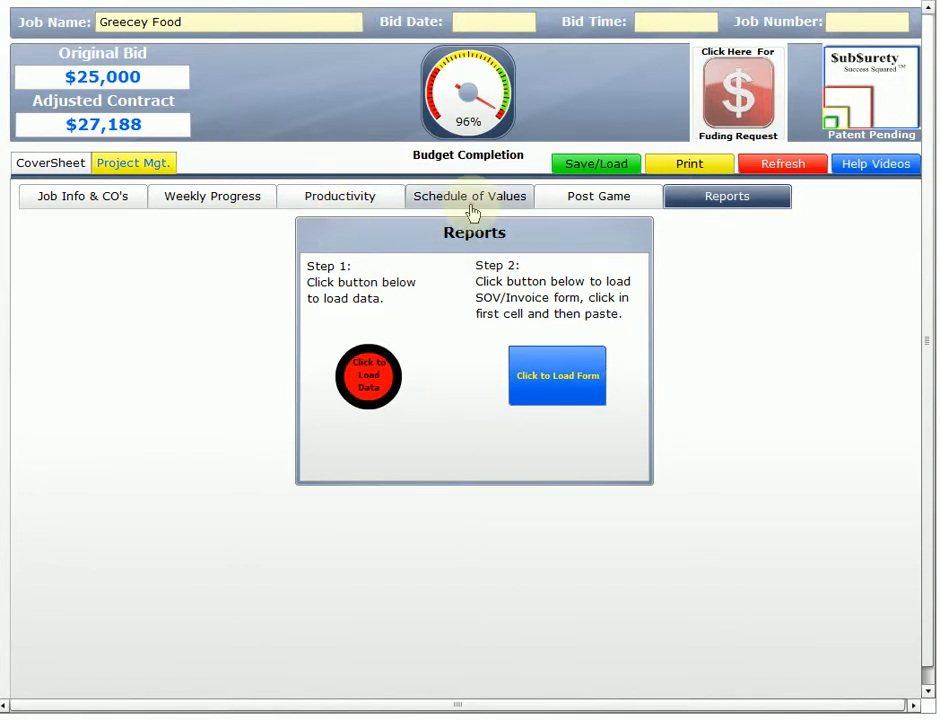
- Return to Greecey Food's Schedule of Values showing 100% billed and $9,185 current due
left_click(468, 196)
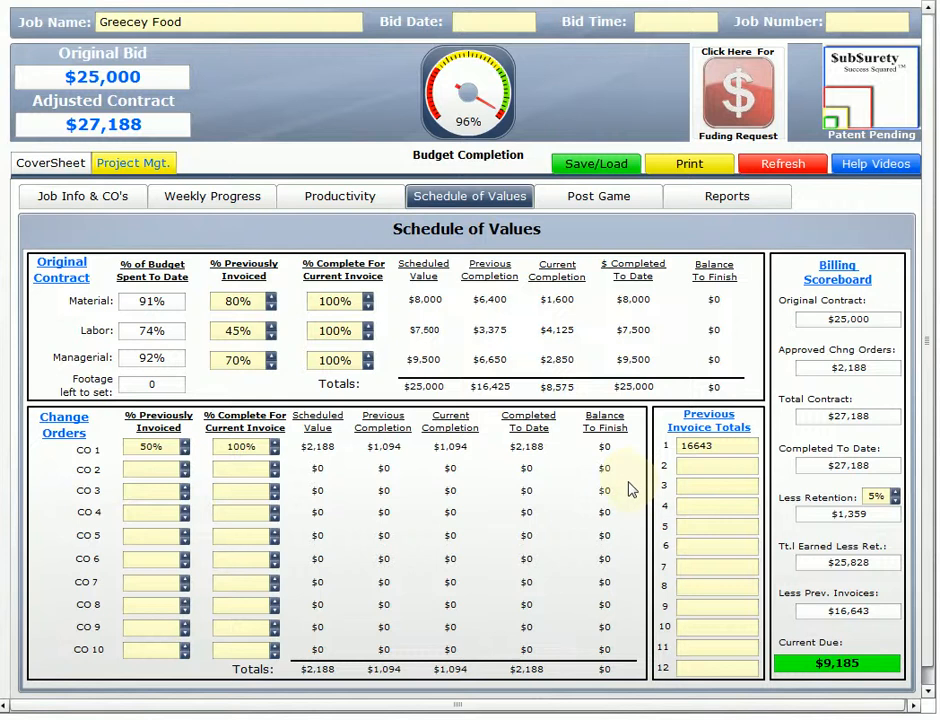
mouse_move(630, 490)
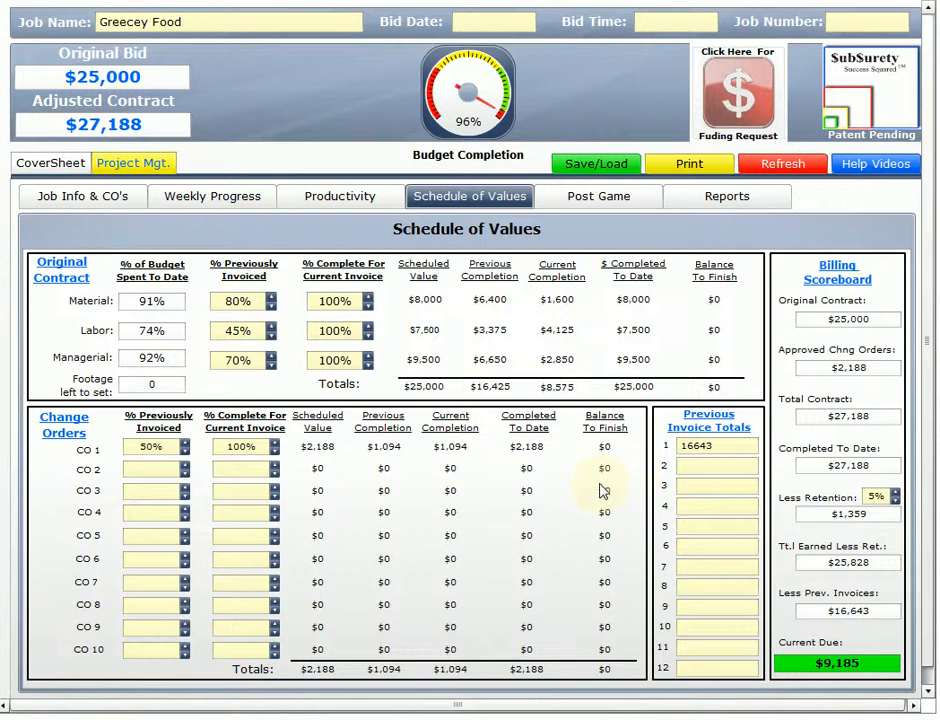